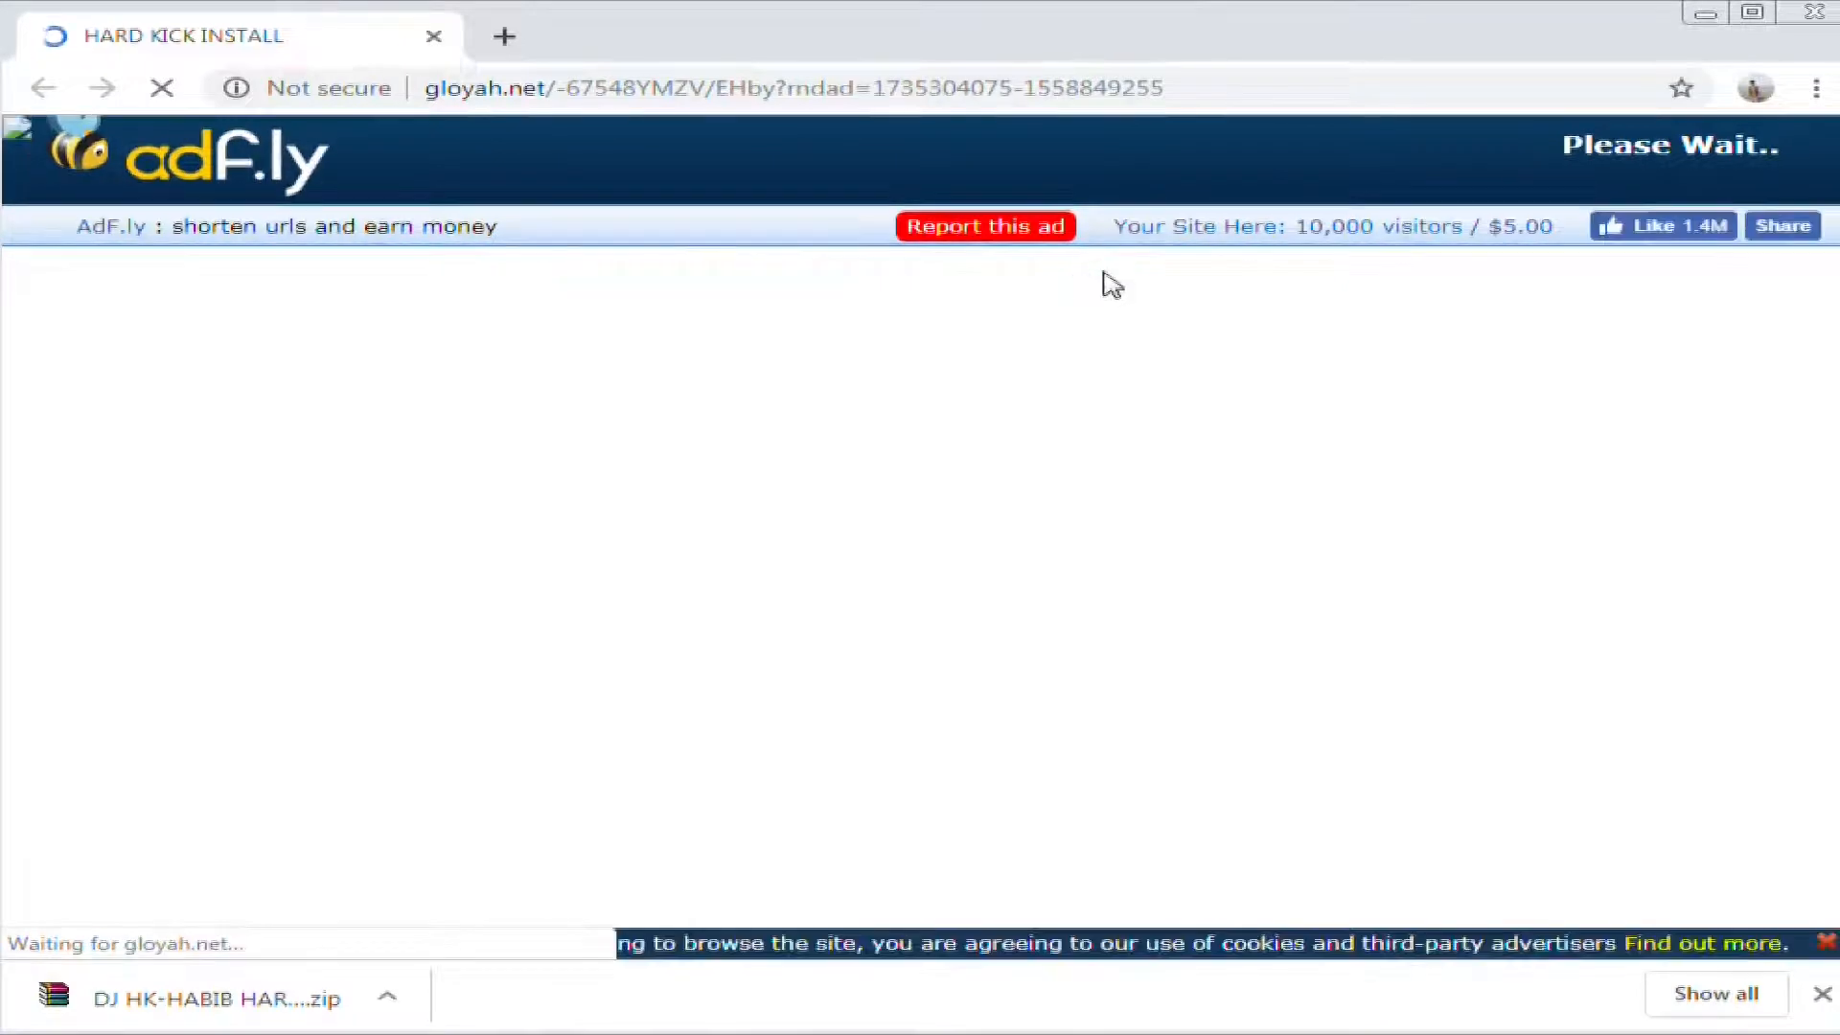
mouse_move(1767, 247)
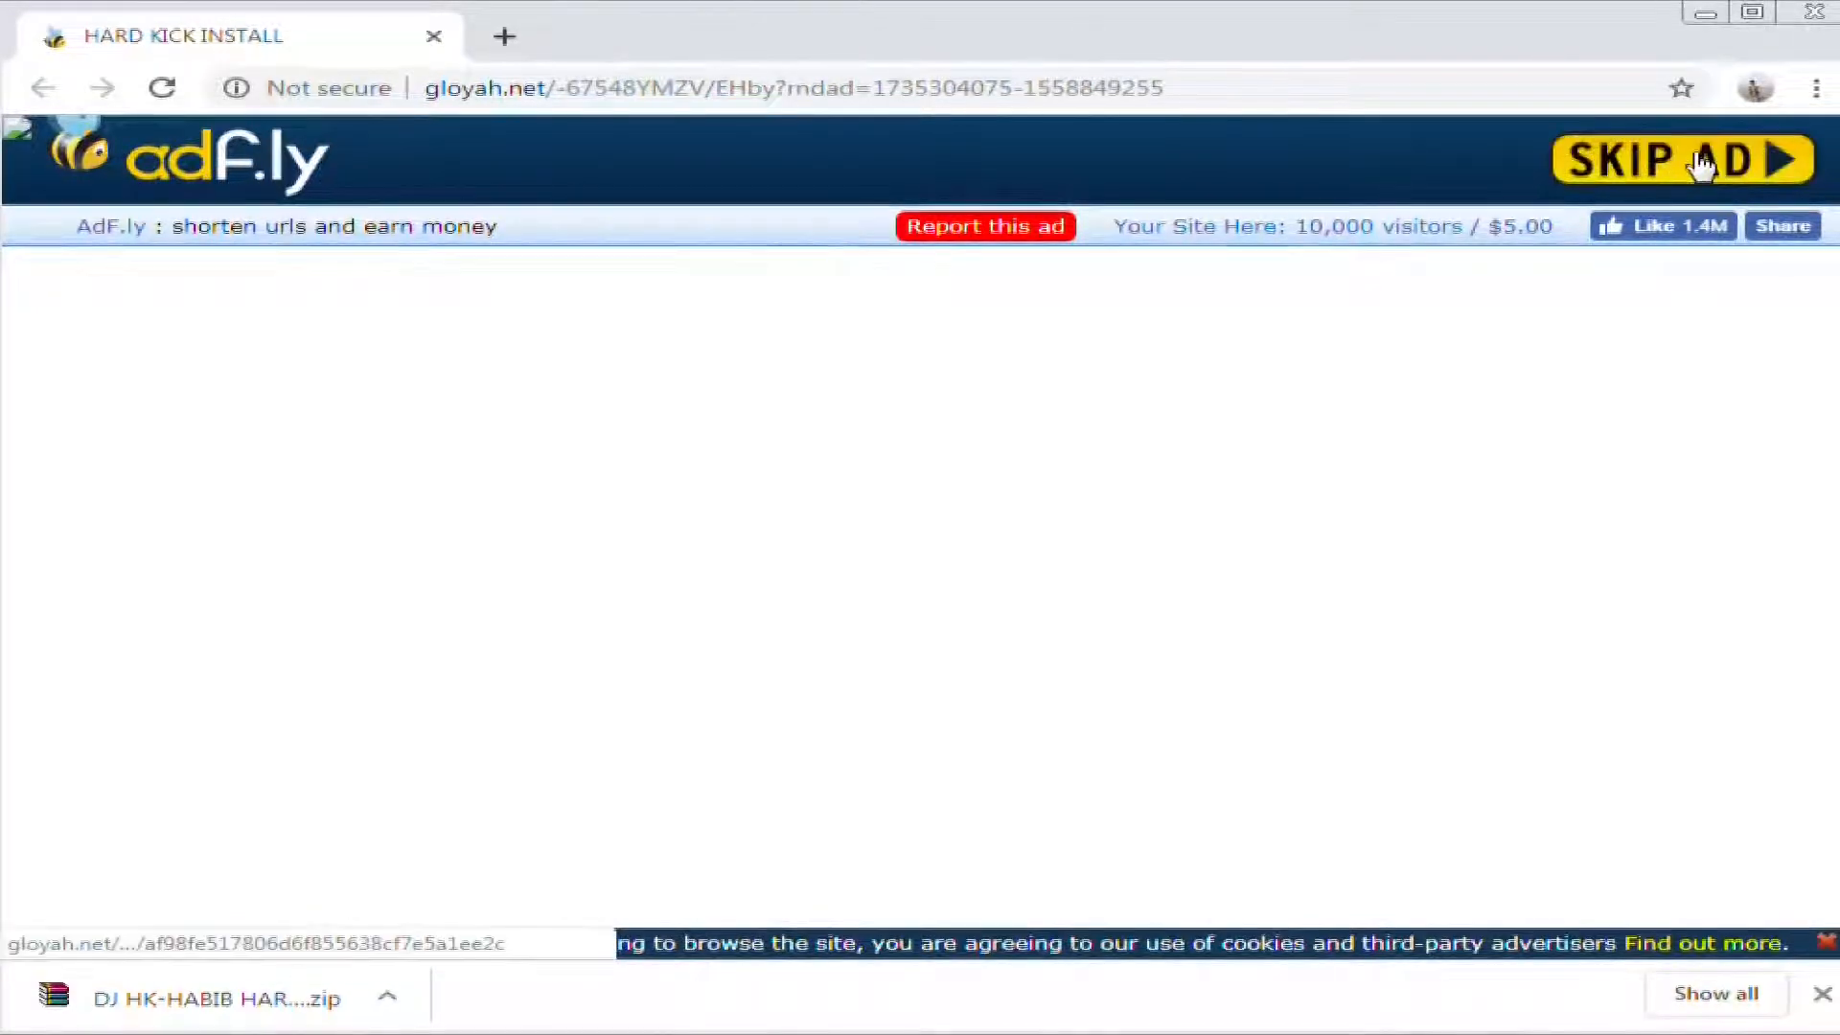
Skip the adf.ly ad and follow the redirect link to the MediaFire page for HARD KICK INSTALL.zip.
left_click(1671, 157)
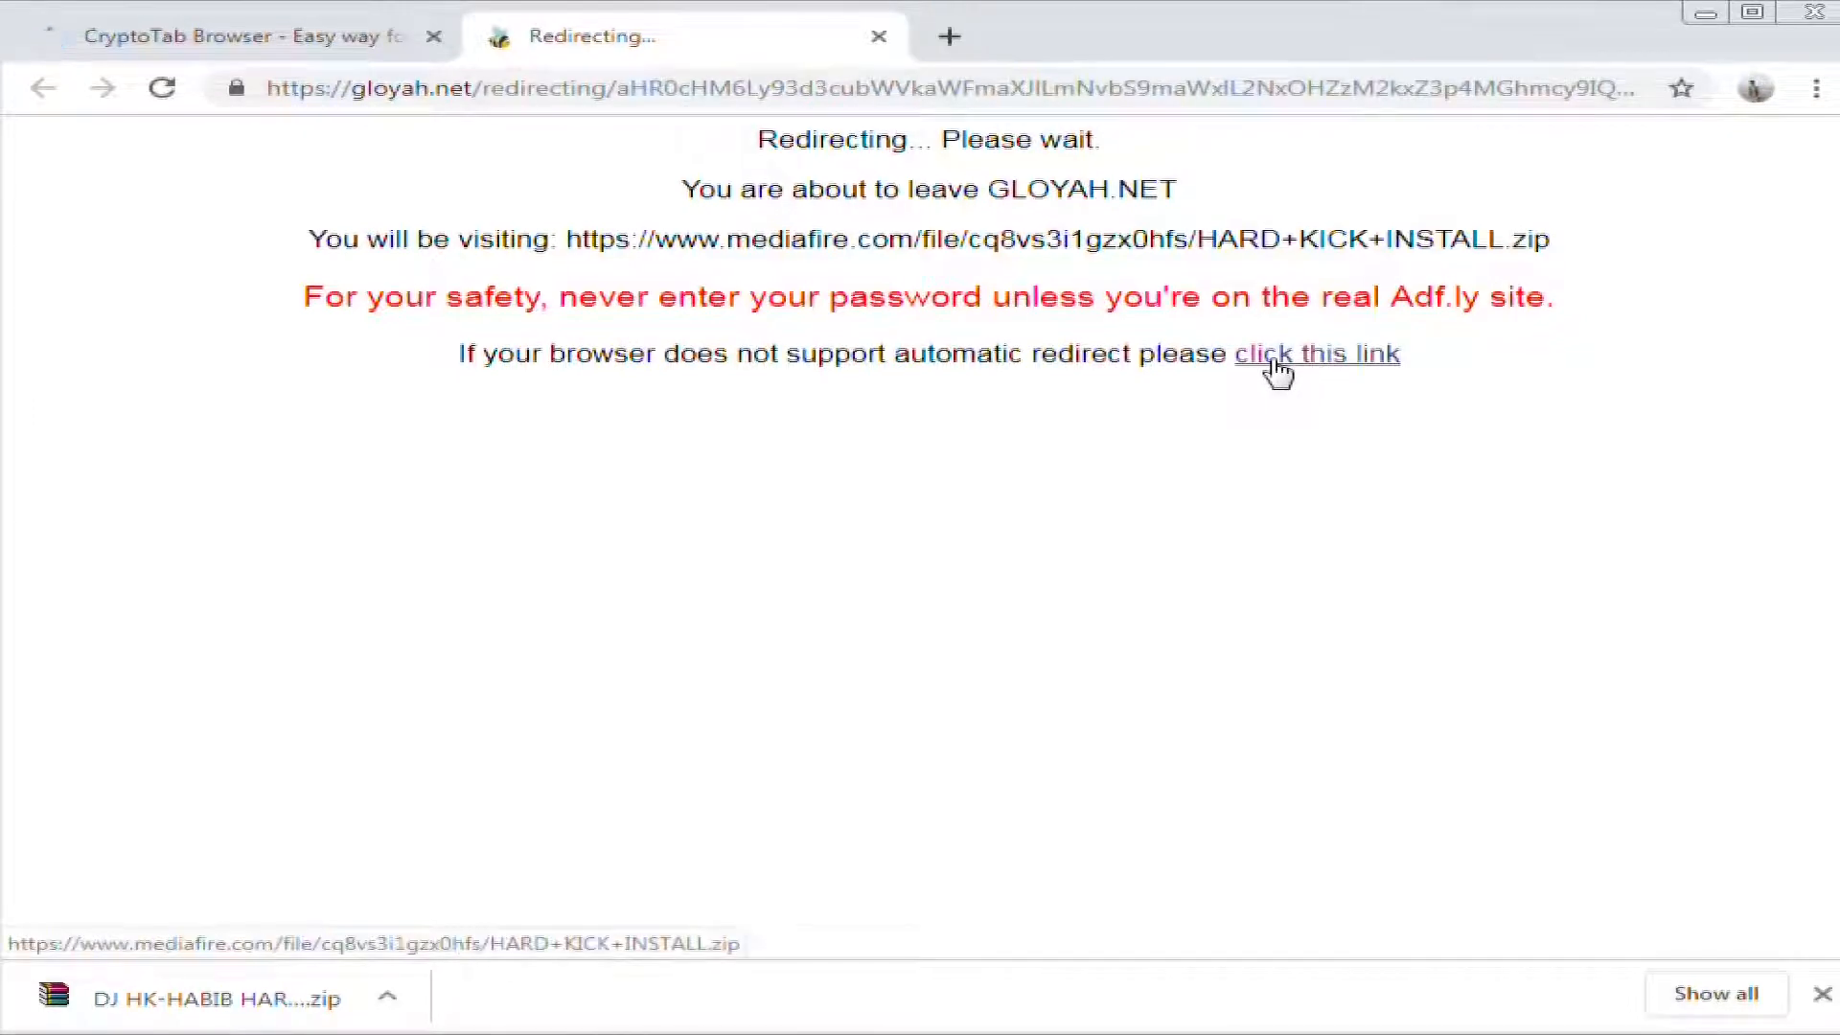
left_click(1317, 353)
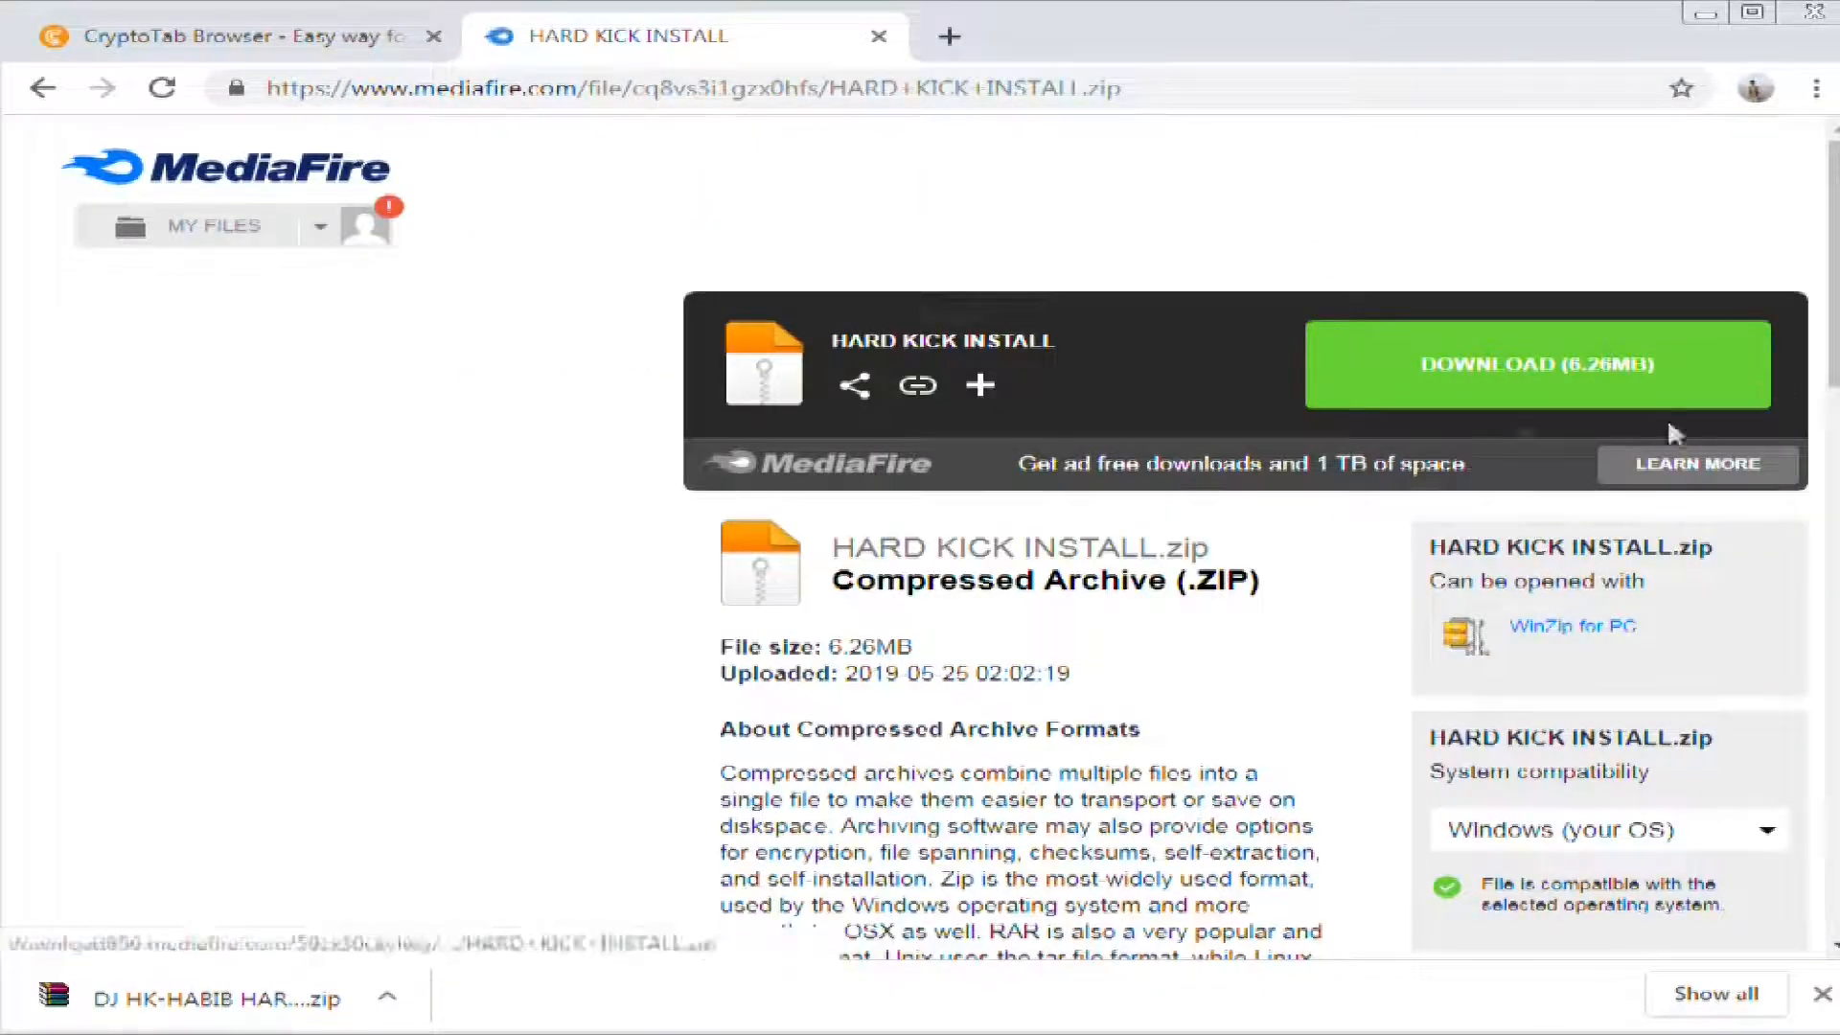
Download the HARD KICK INSTALL archive from MediaFire to the desktop.
left_click(1537, 364)
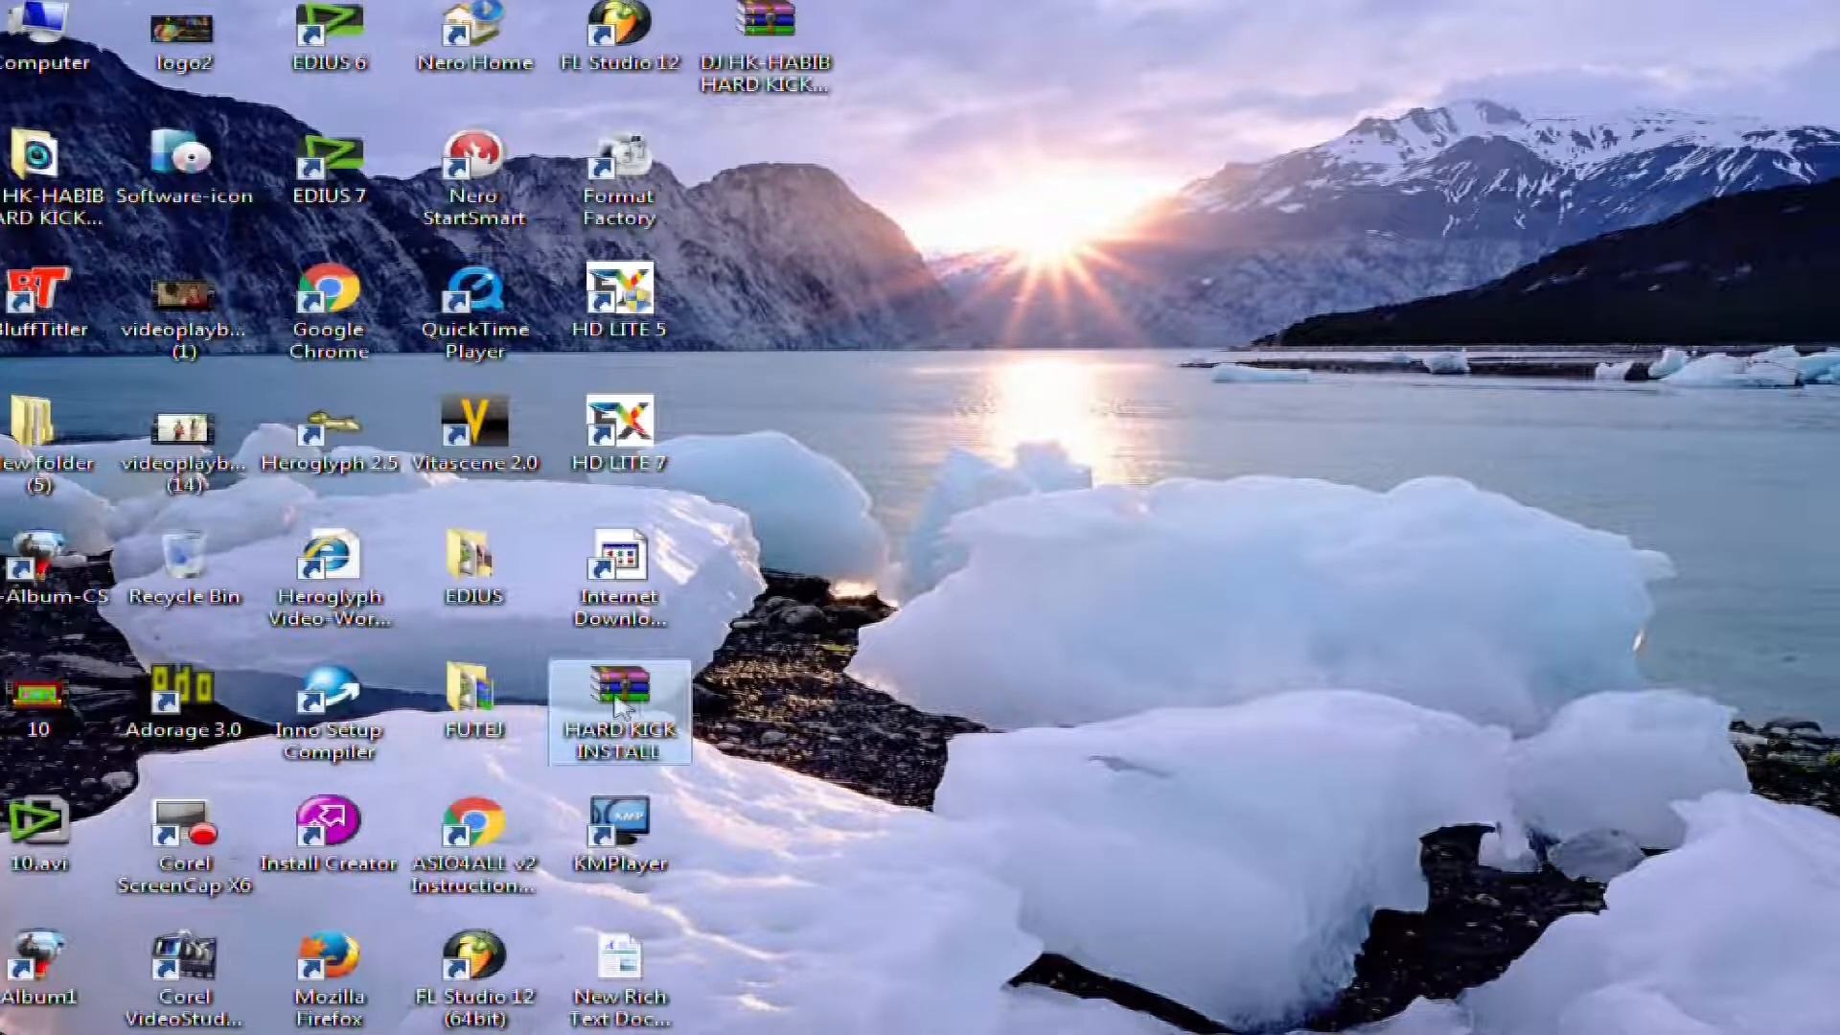
mouse_move(863, 740)
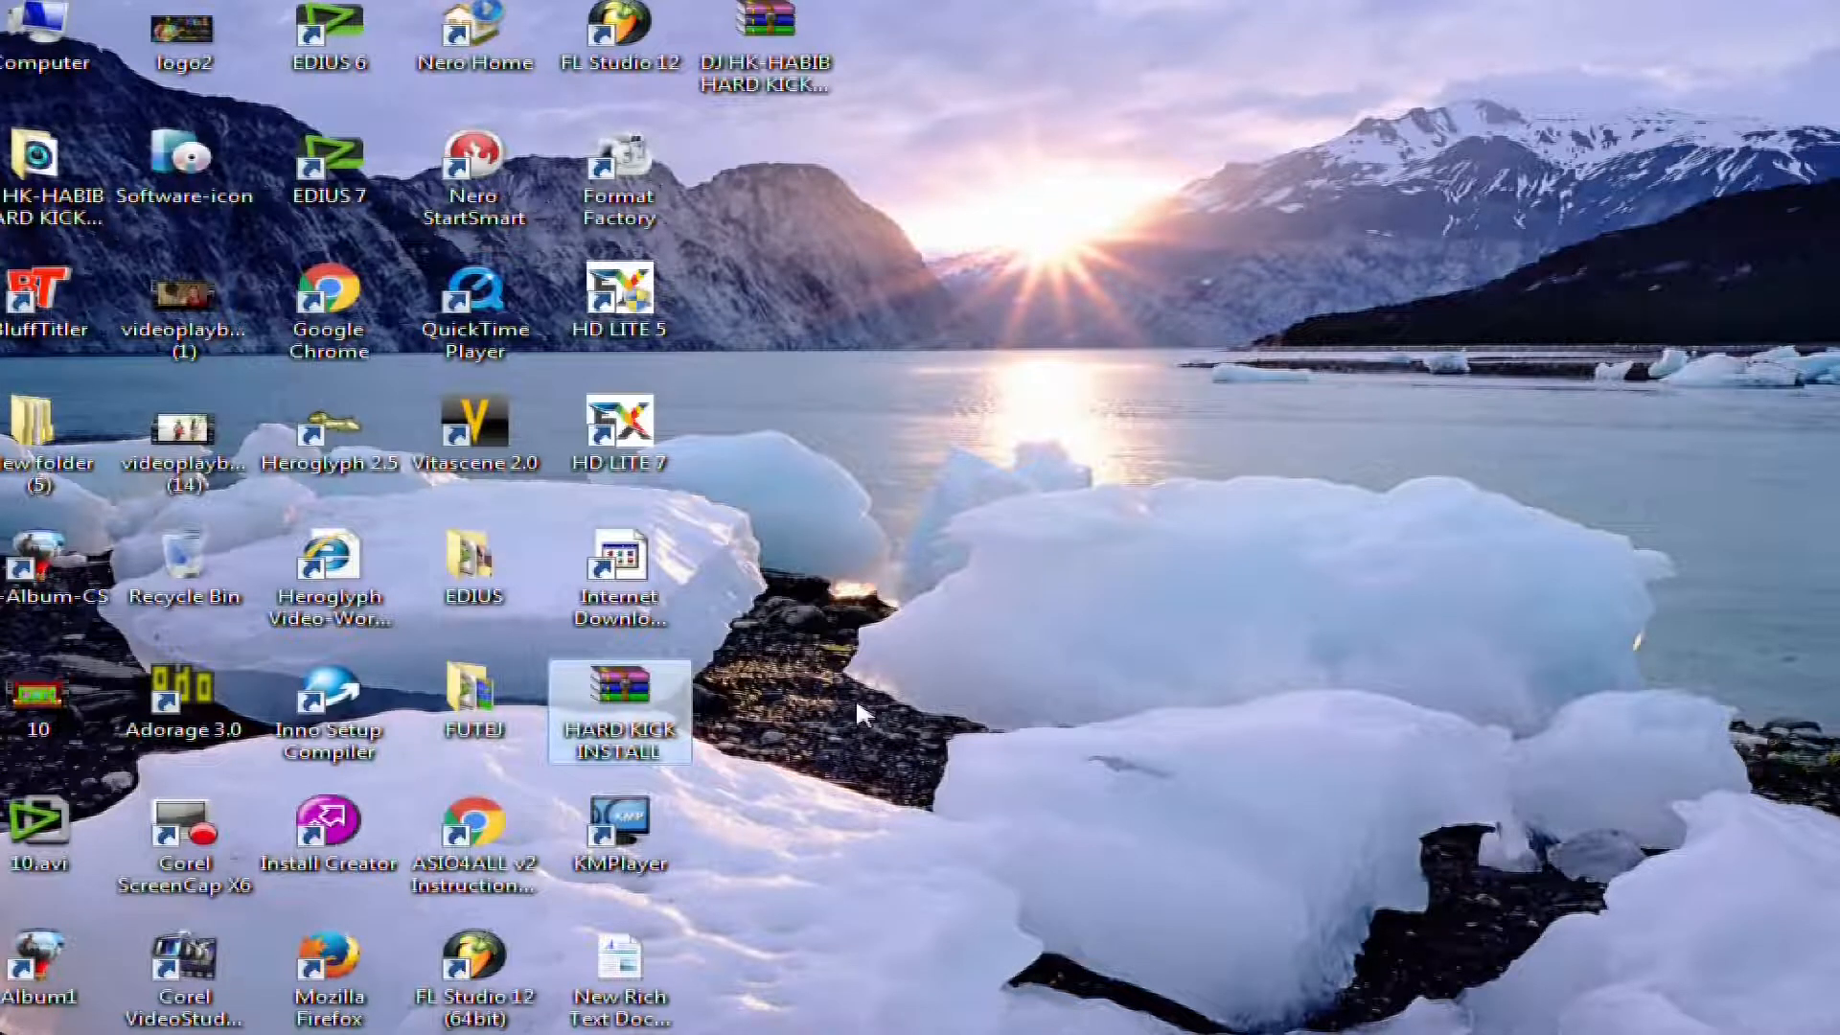
mouse_move(886, 713)
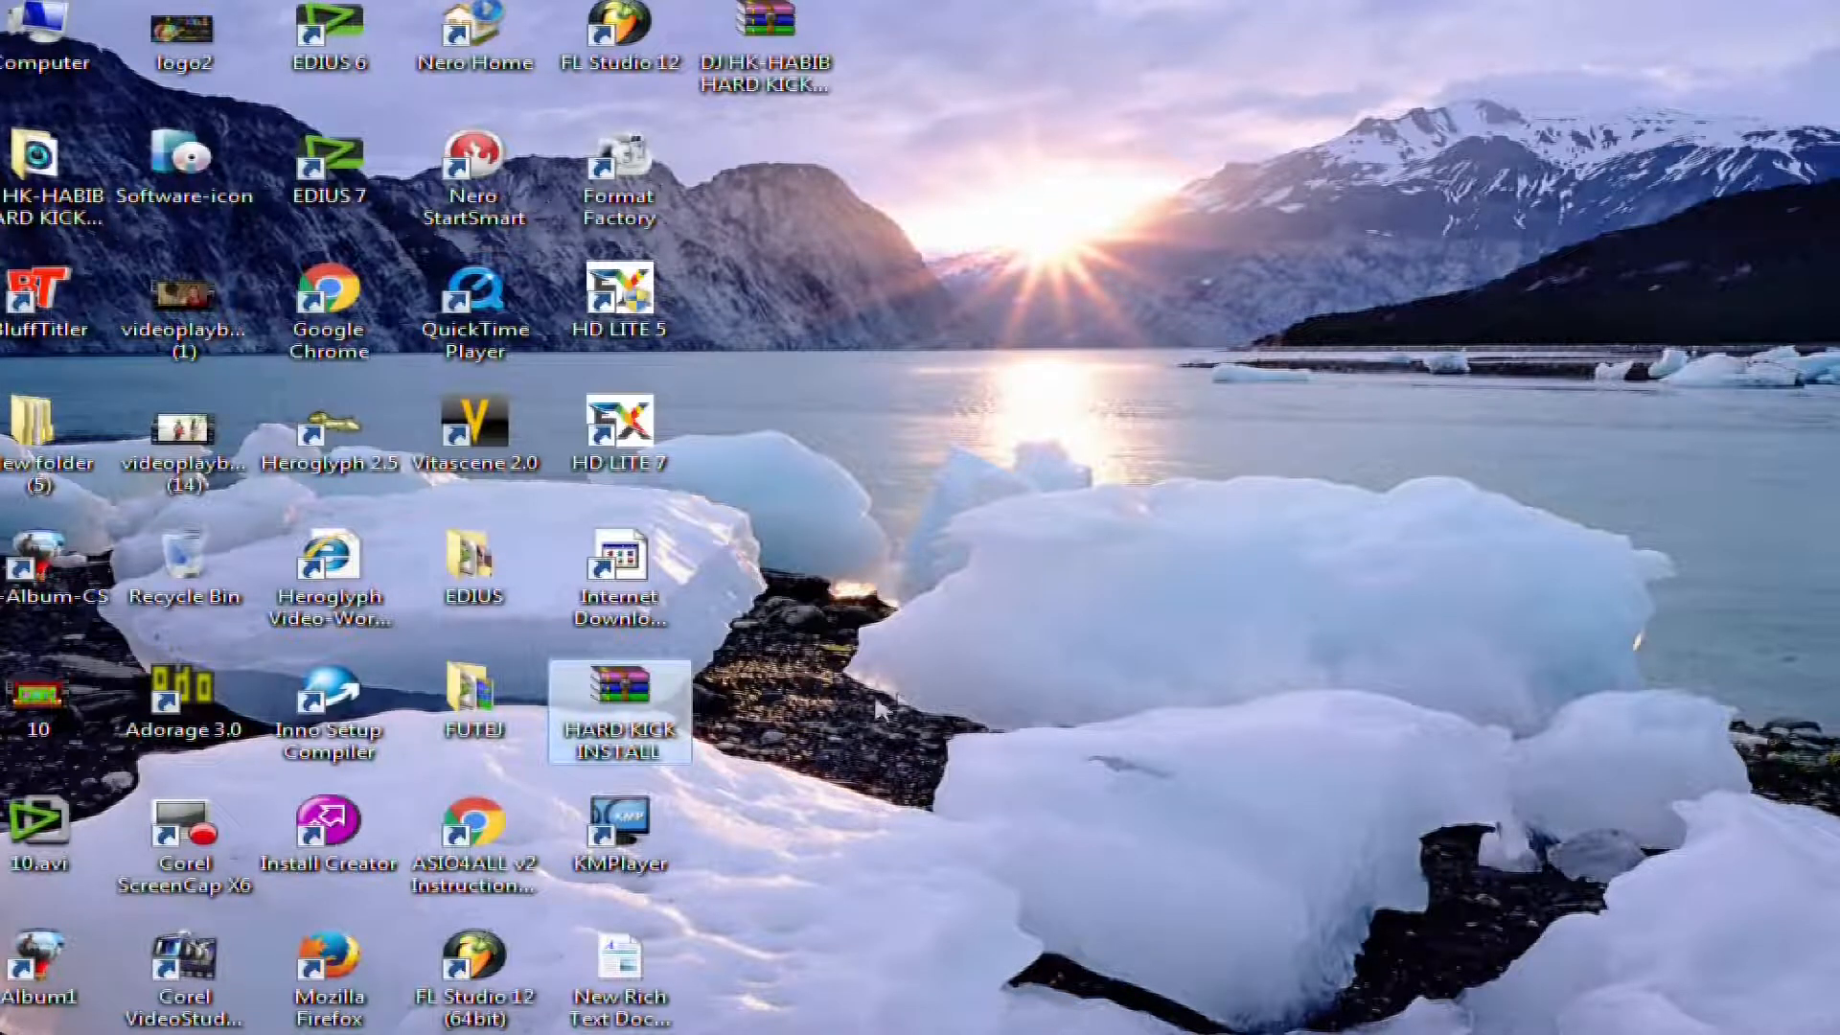
mouse_move(898, 709)
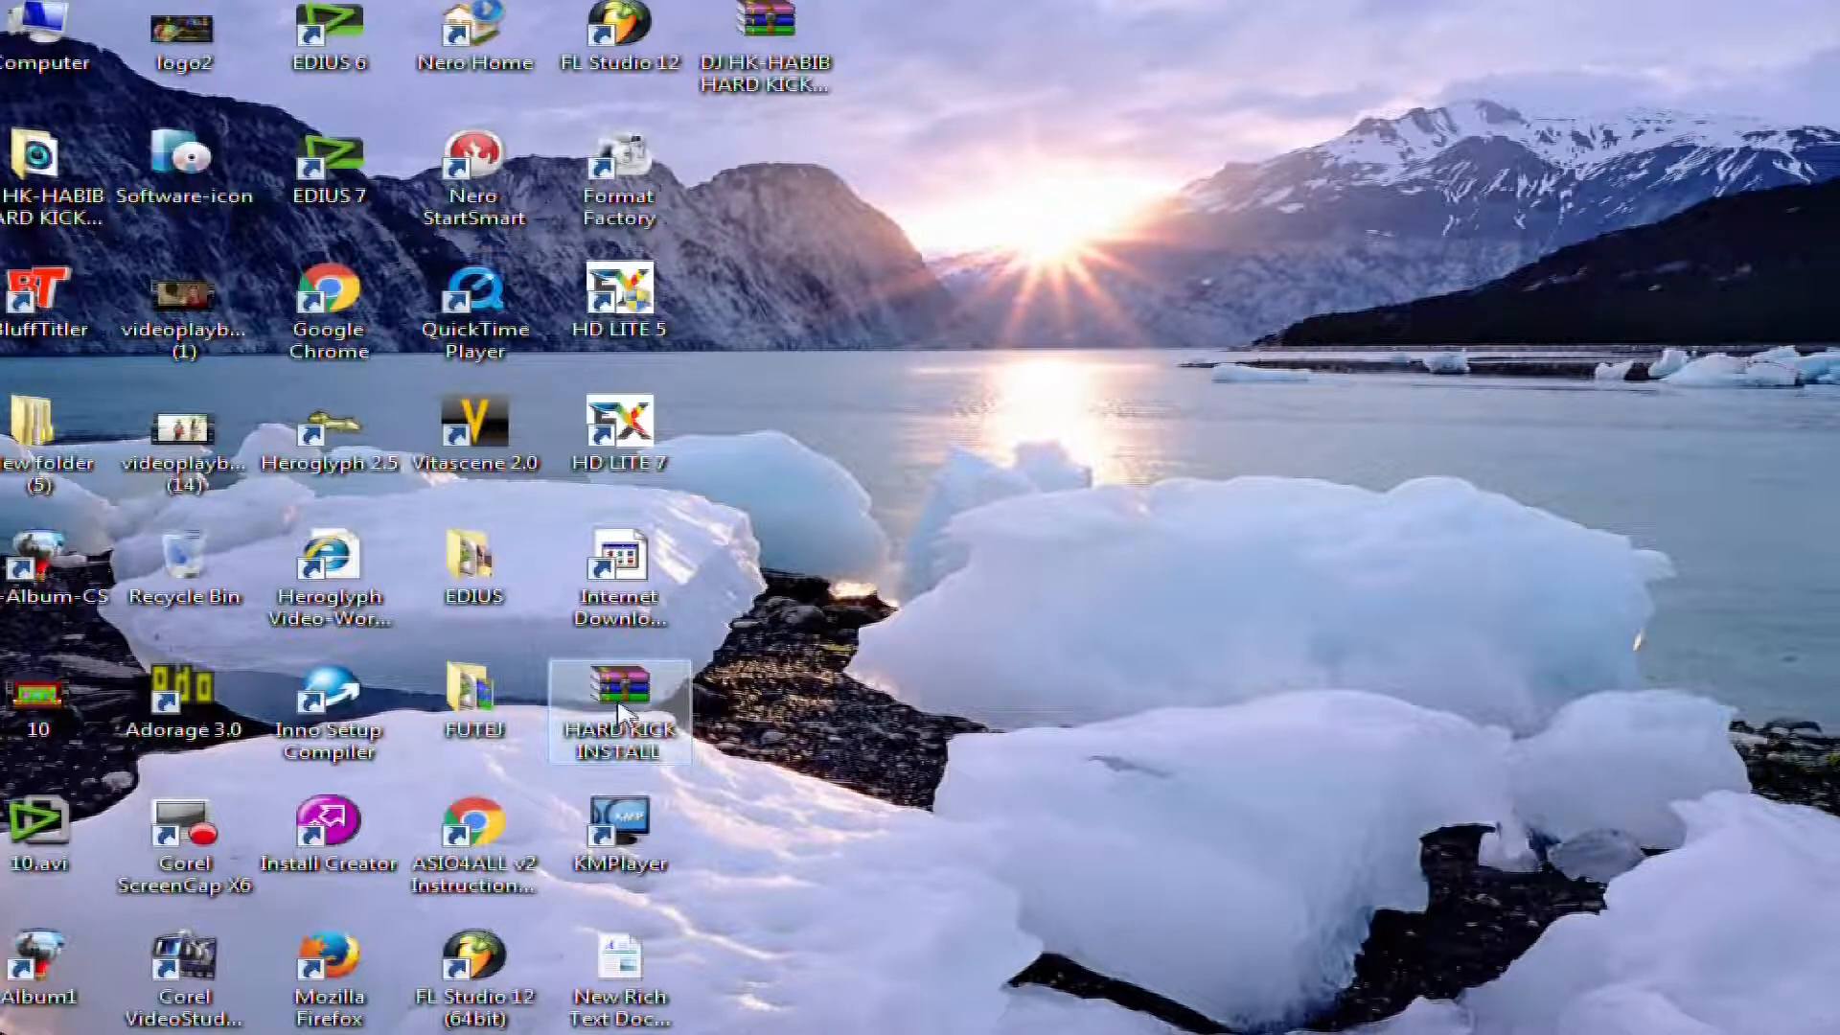
View HARD KICK INSTALL.zip in WinRAR, listing HARD KICK.exe and ReadMe.txt.
double_click(621, 705)
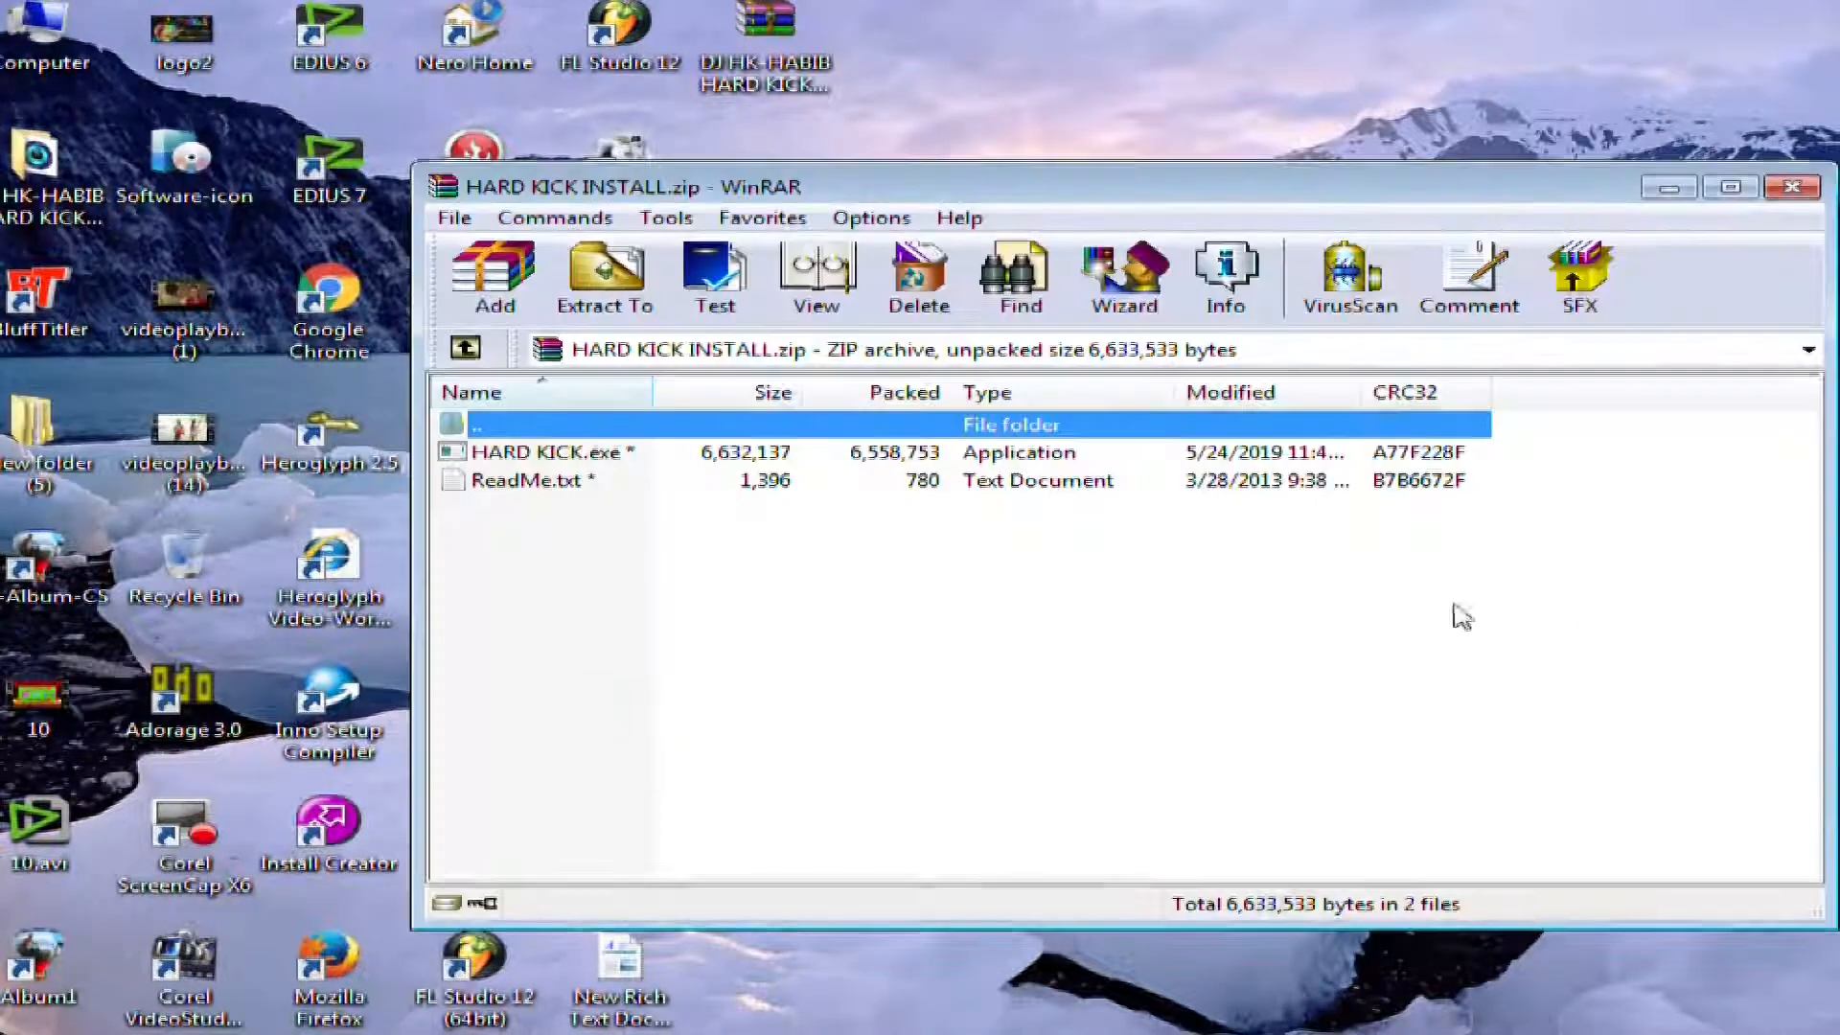
Extract the password-protected archive to a HARD KICK INSTALL folder on the desktop and close WinRAR.
left_click(604, 278)
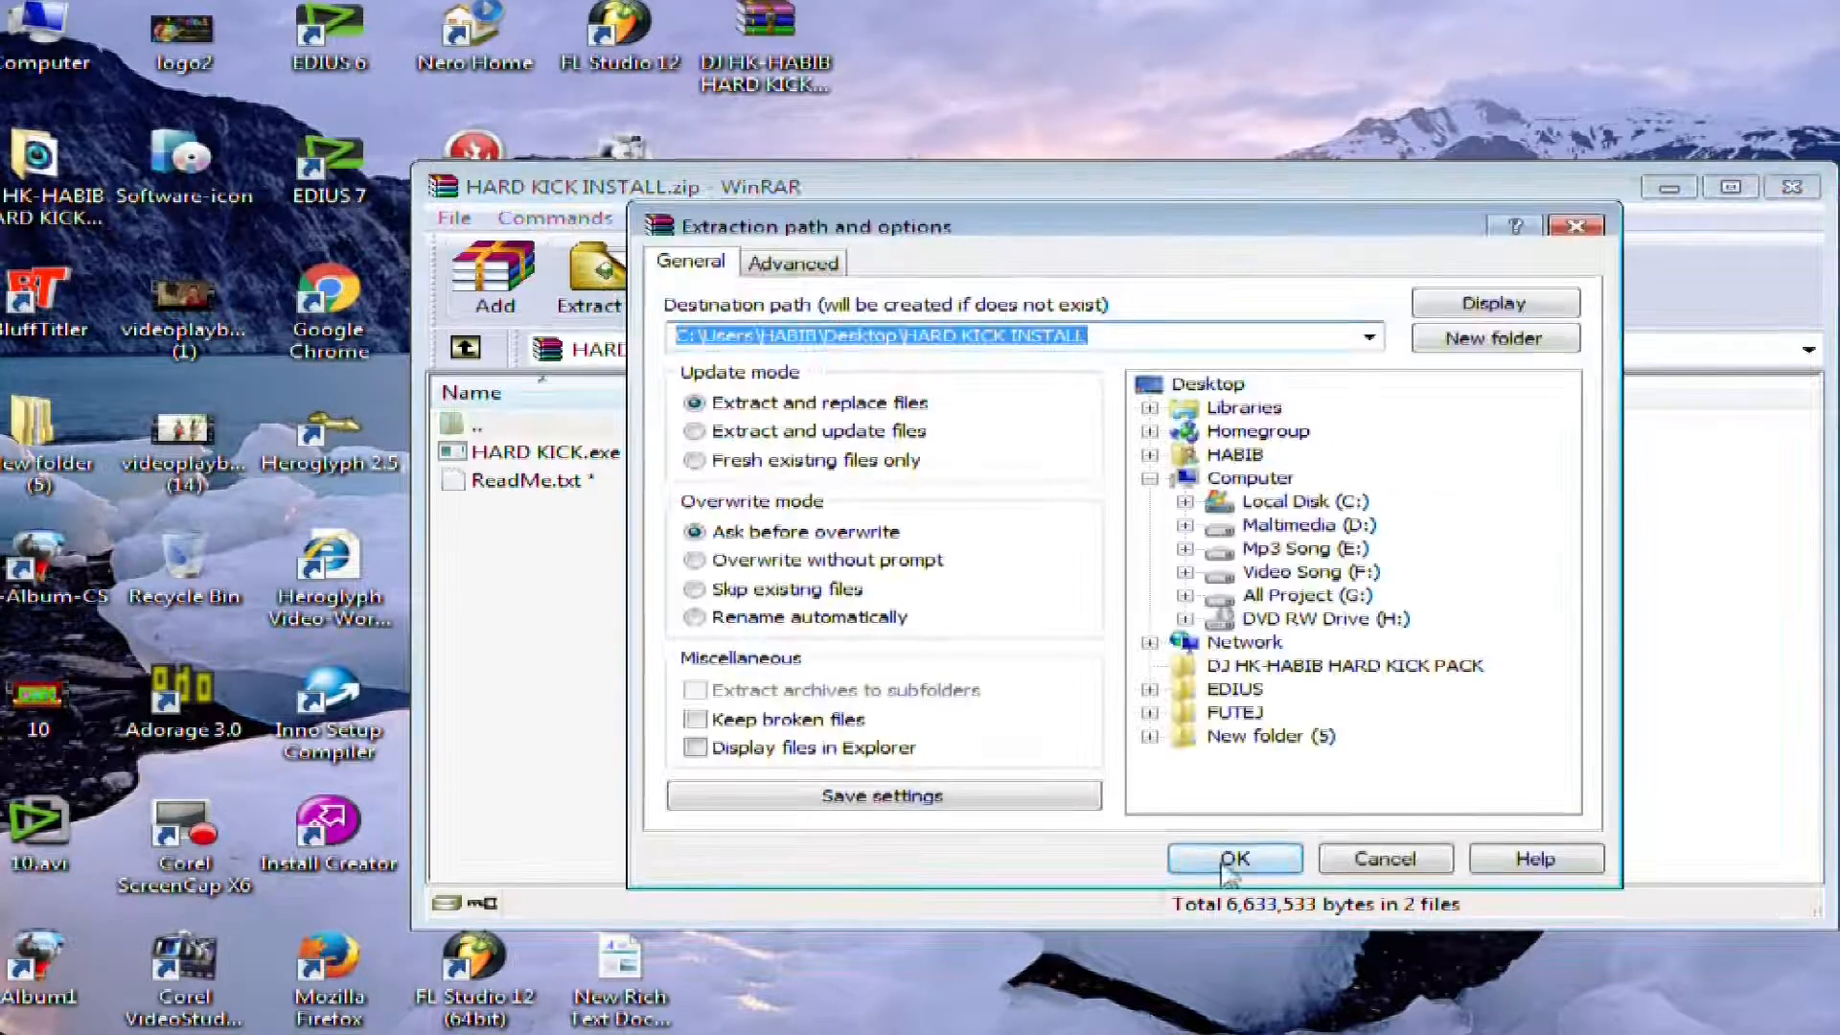
left_click(1234, 859)
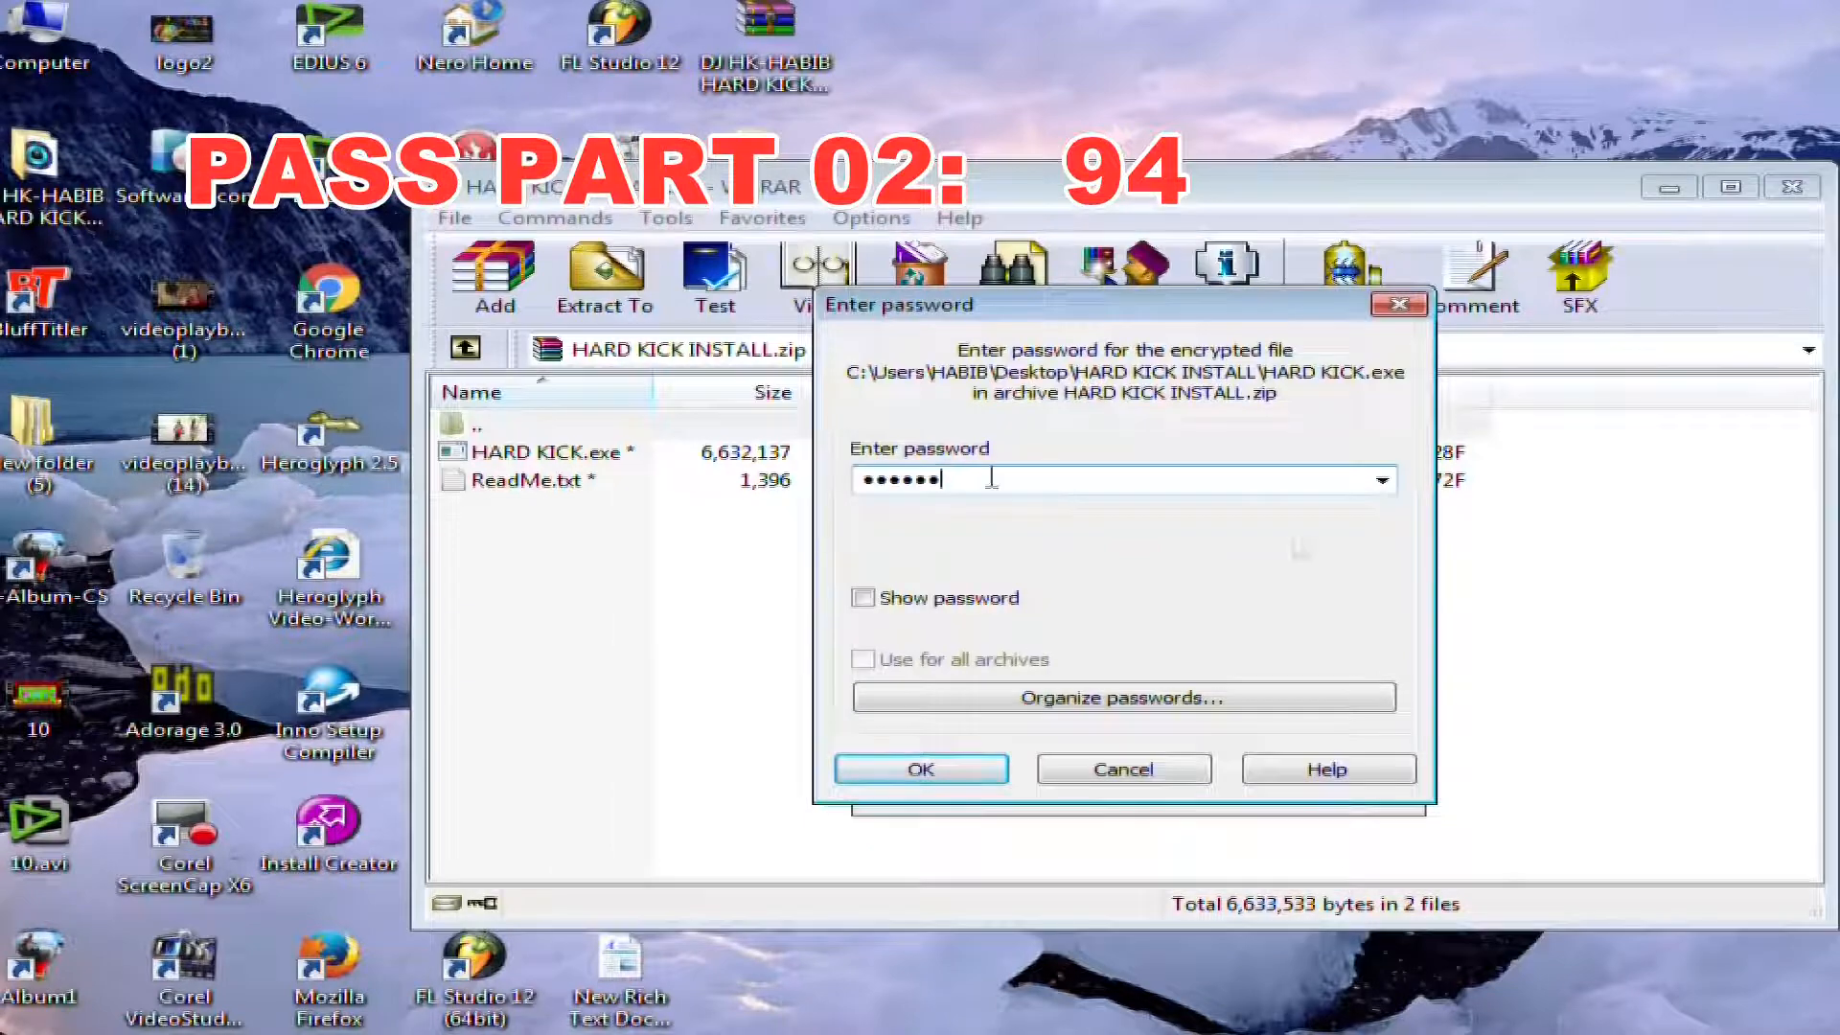
left_click(920, 769)
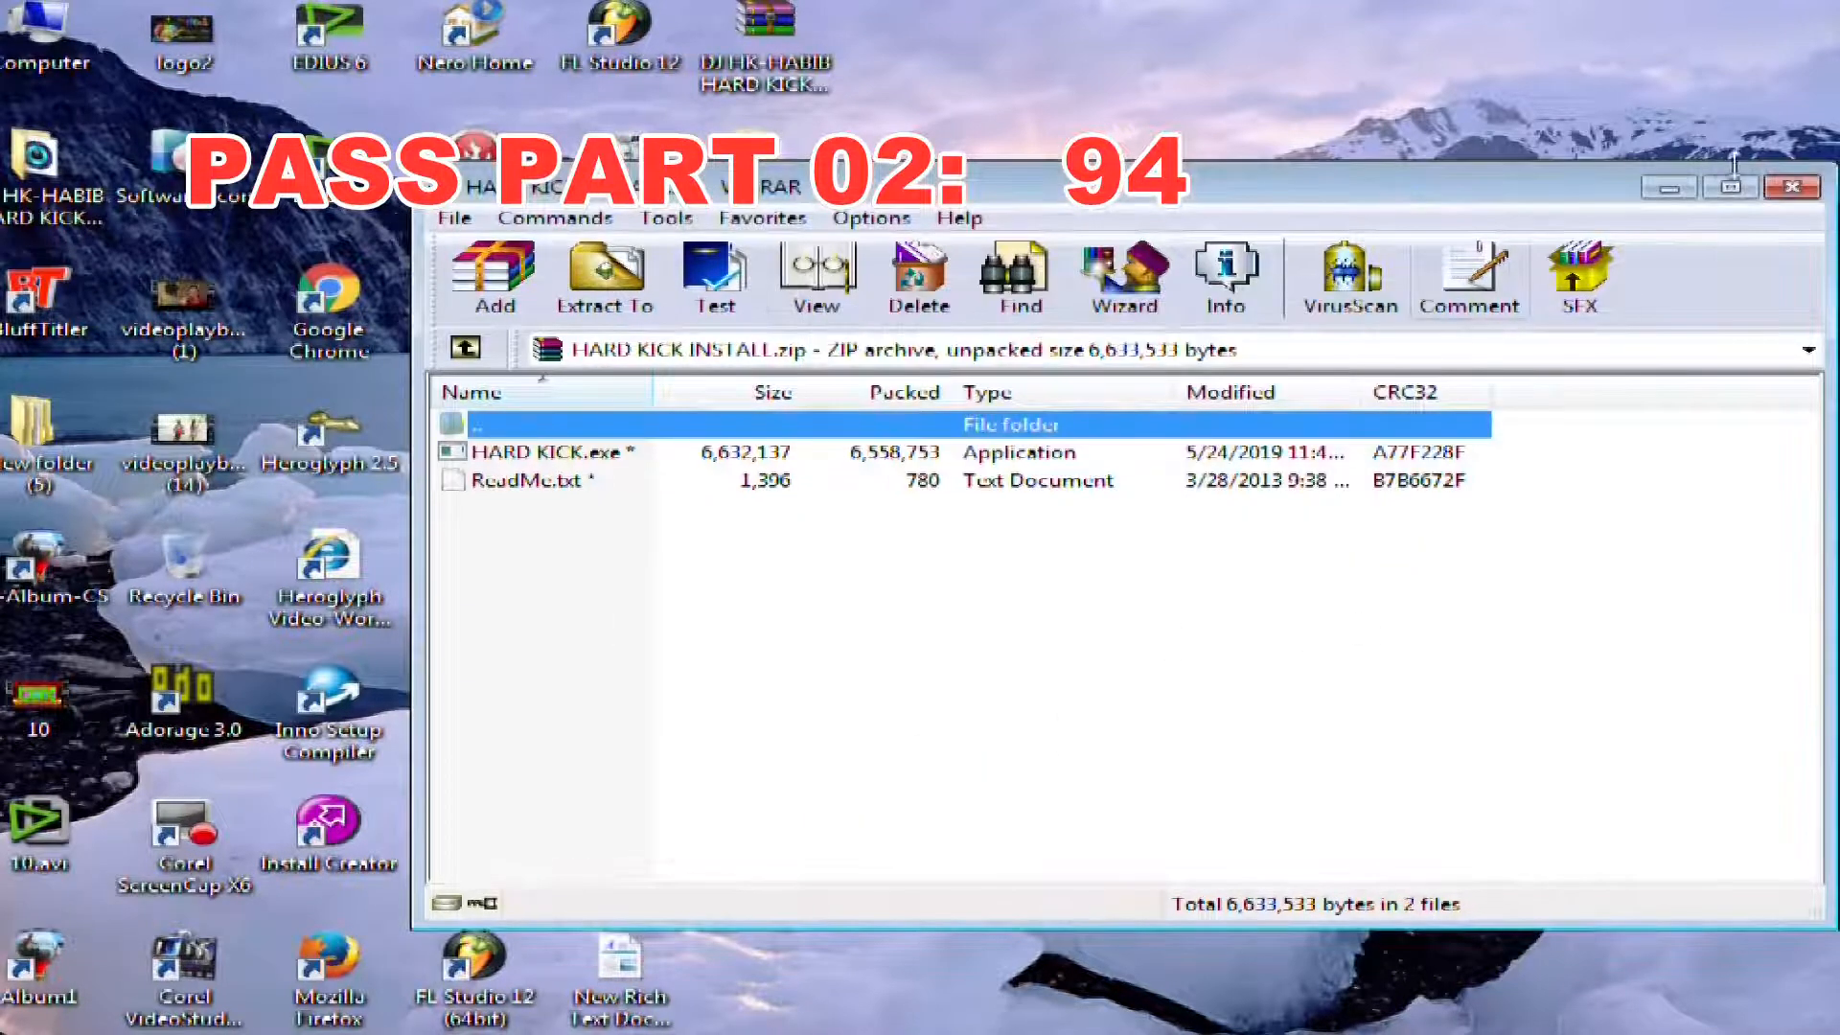
left_click(1791, 188)
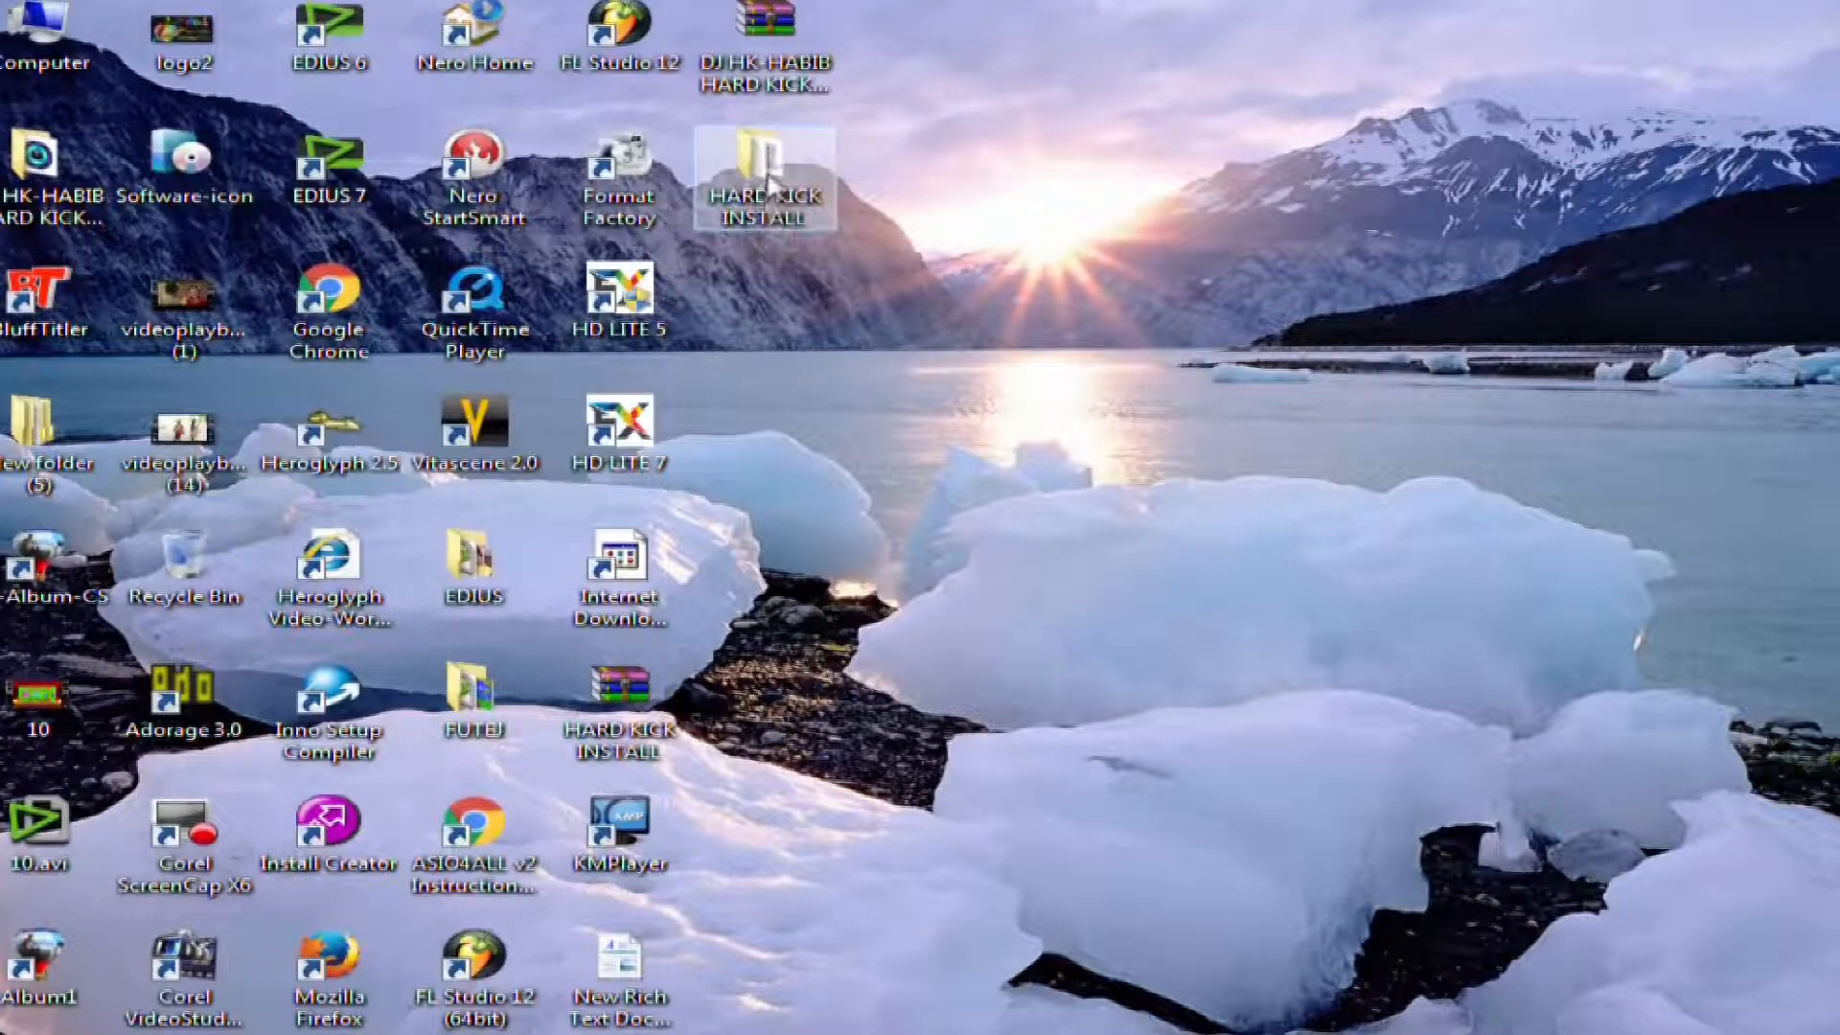
Run HARD KICK.exe from the extracted folder and complete the installer with the terms accepted.
double_click(759, 158)
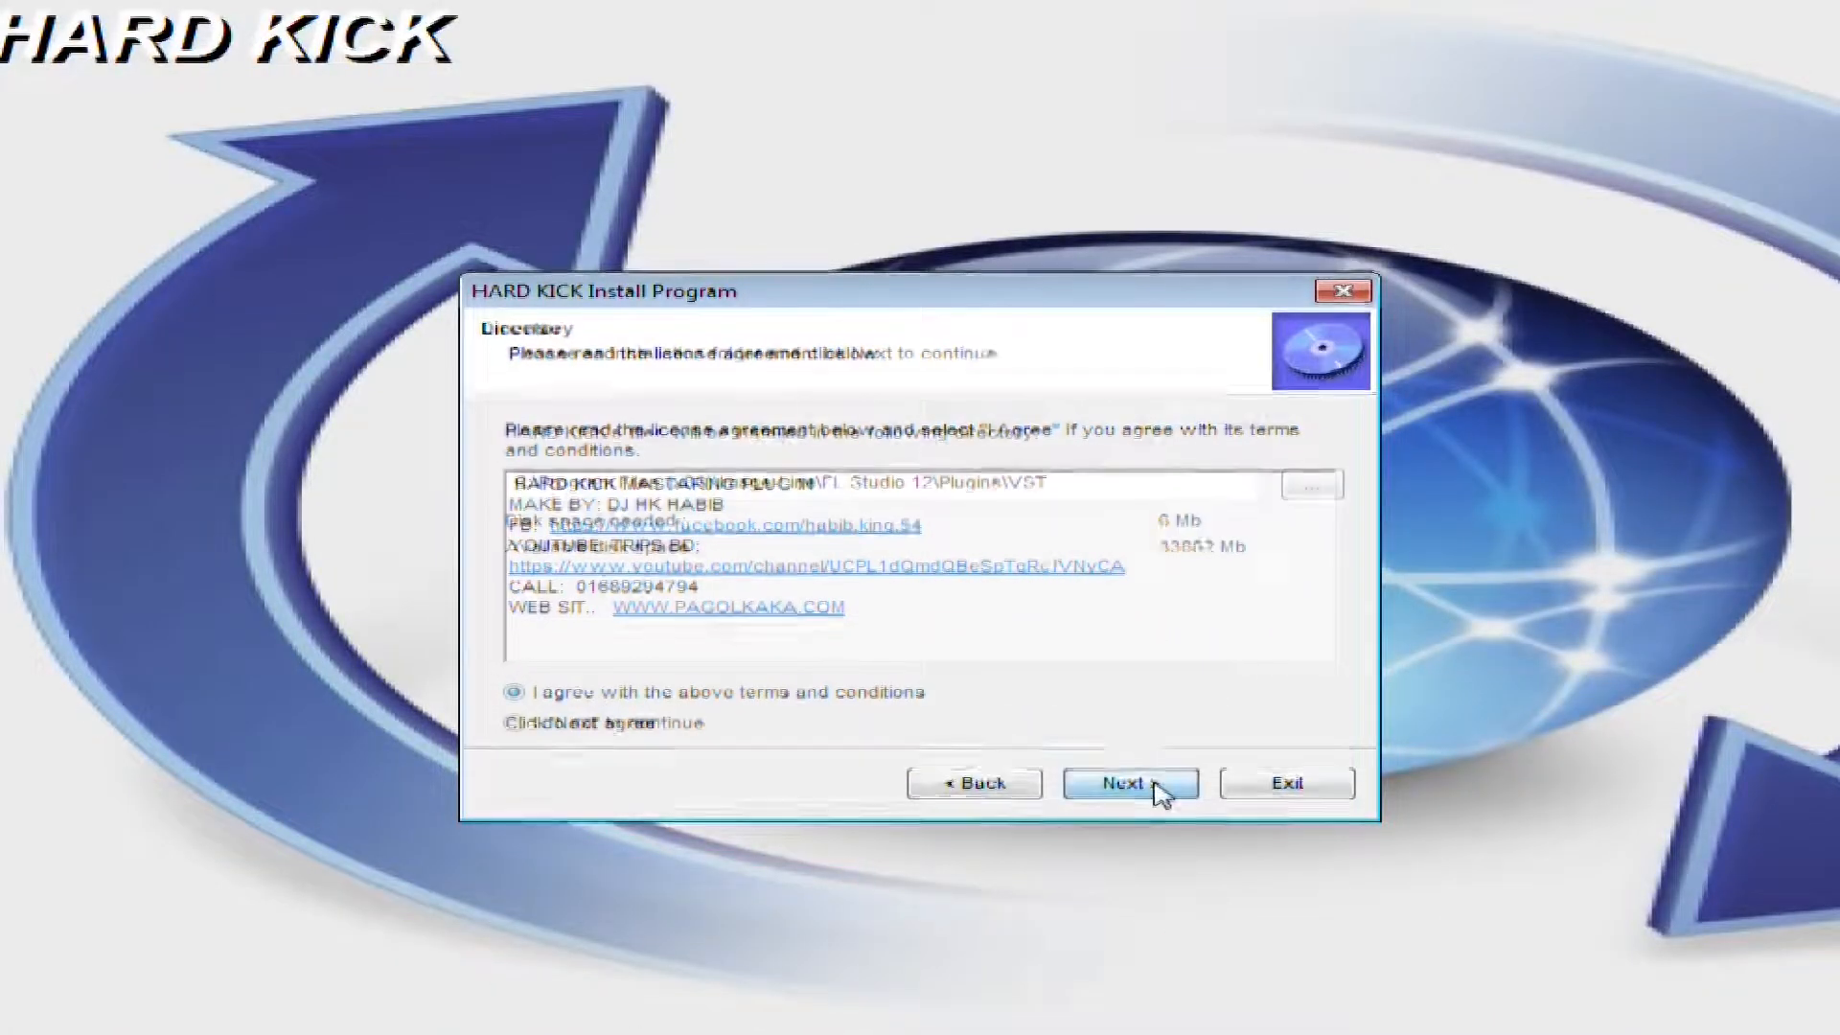
left_click(1131, 782)
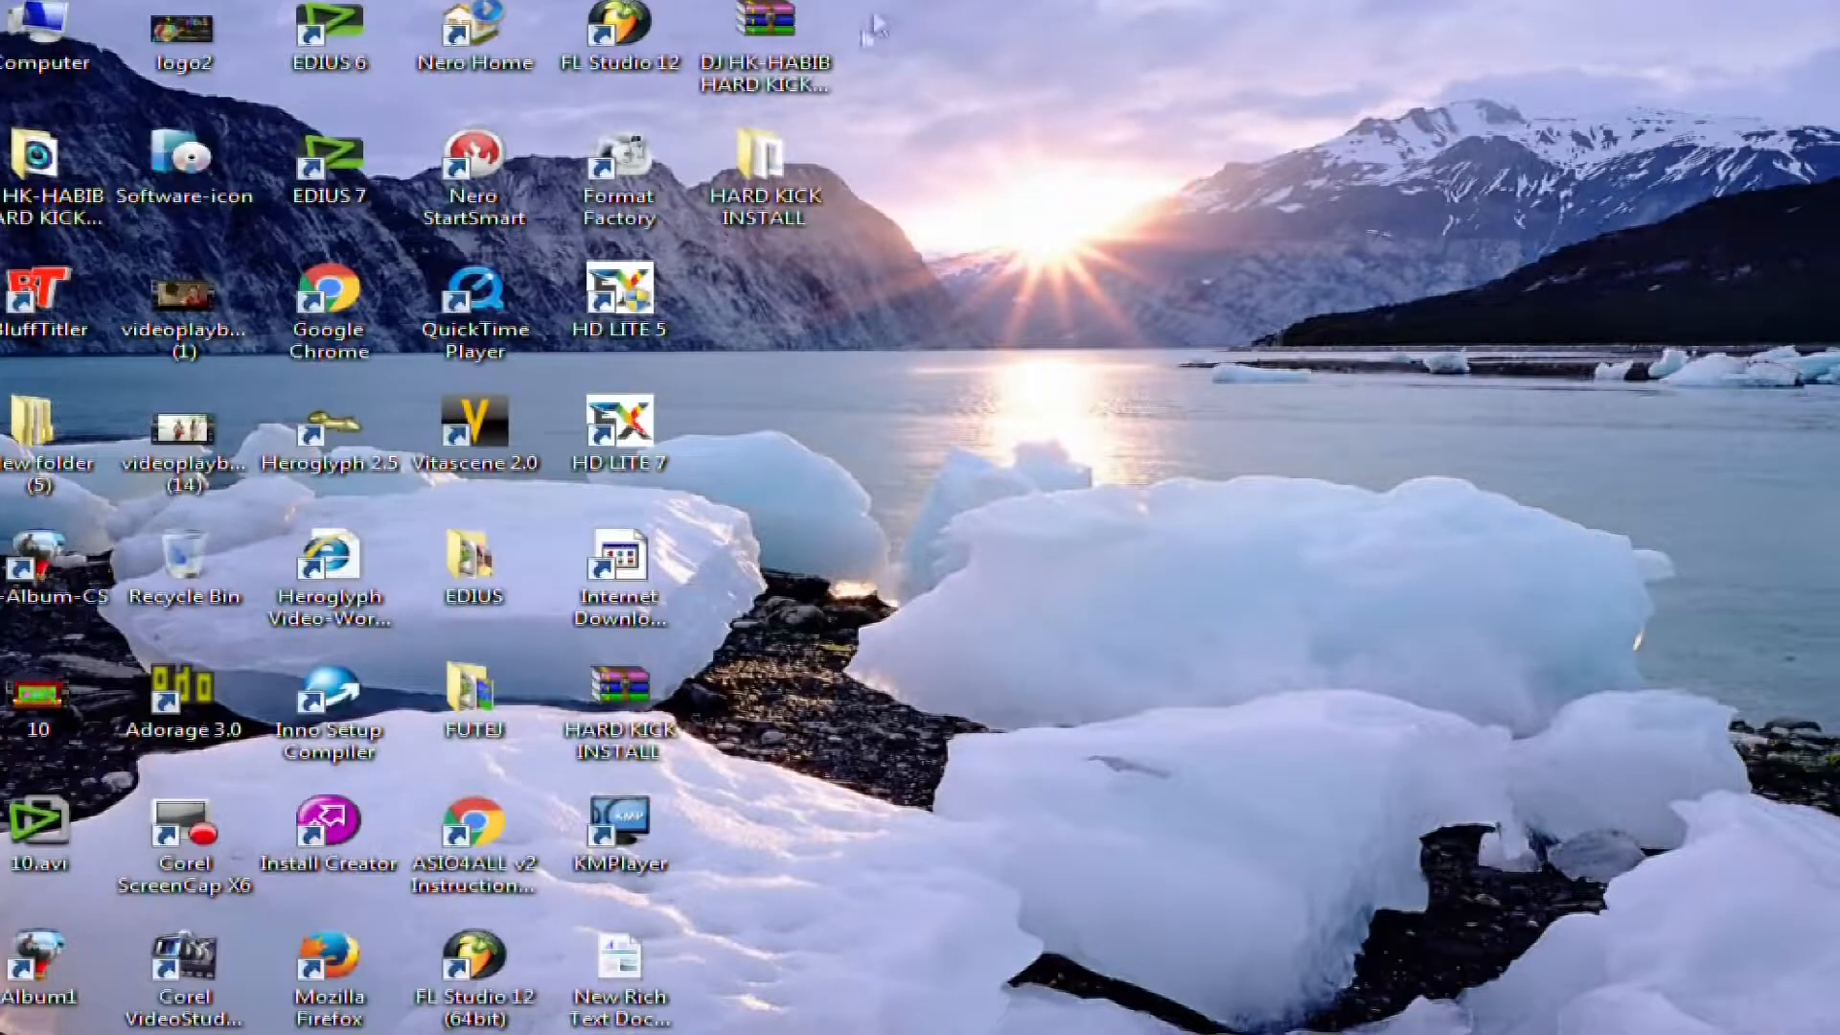
mouse_move(614, 28)
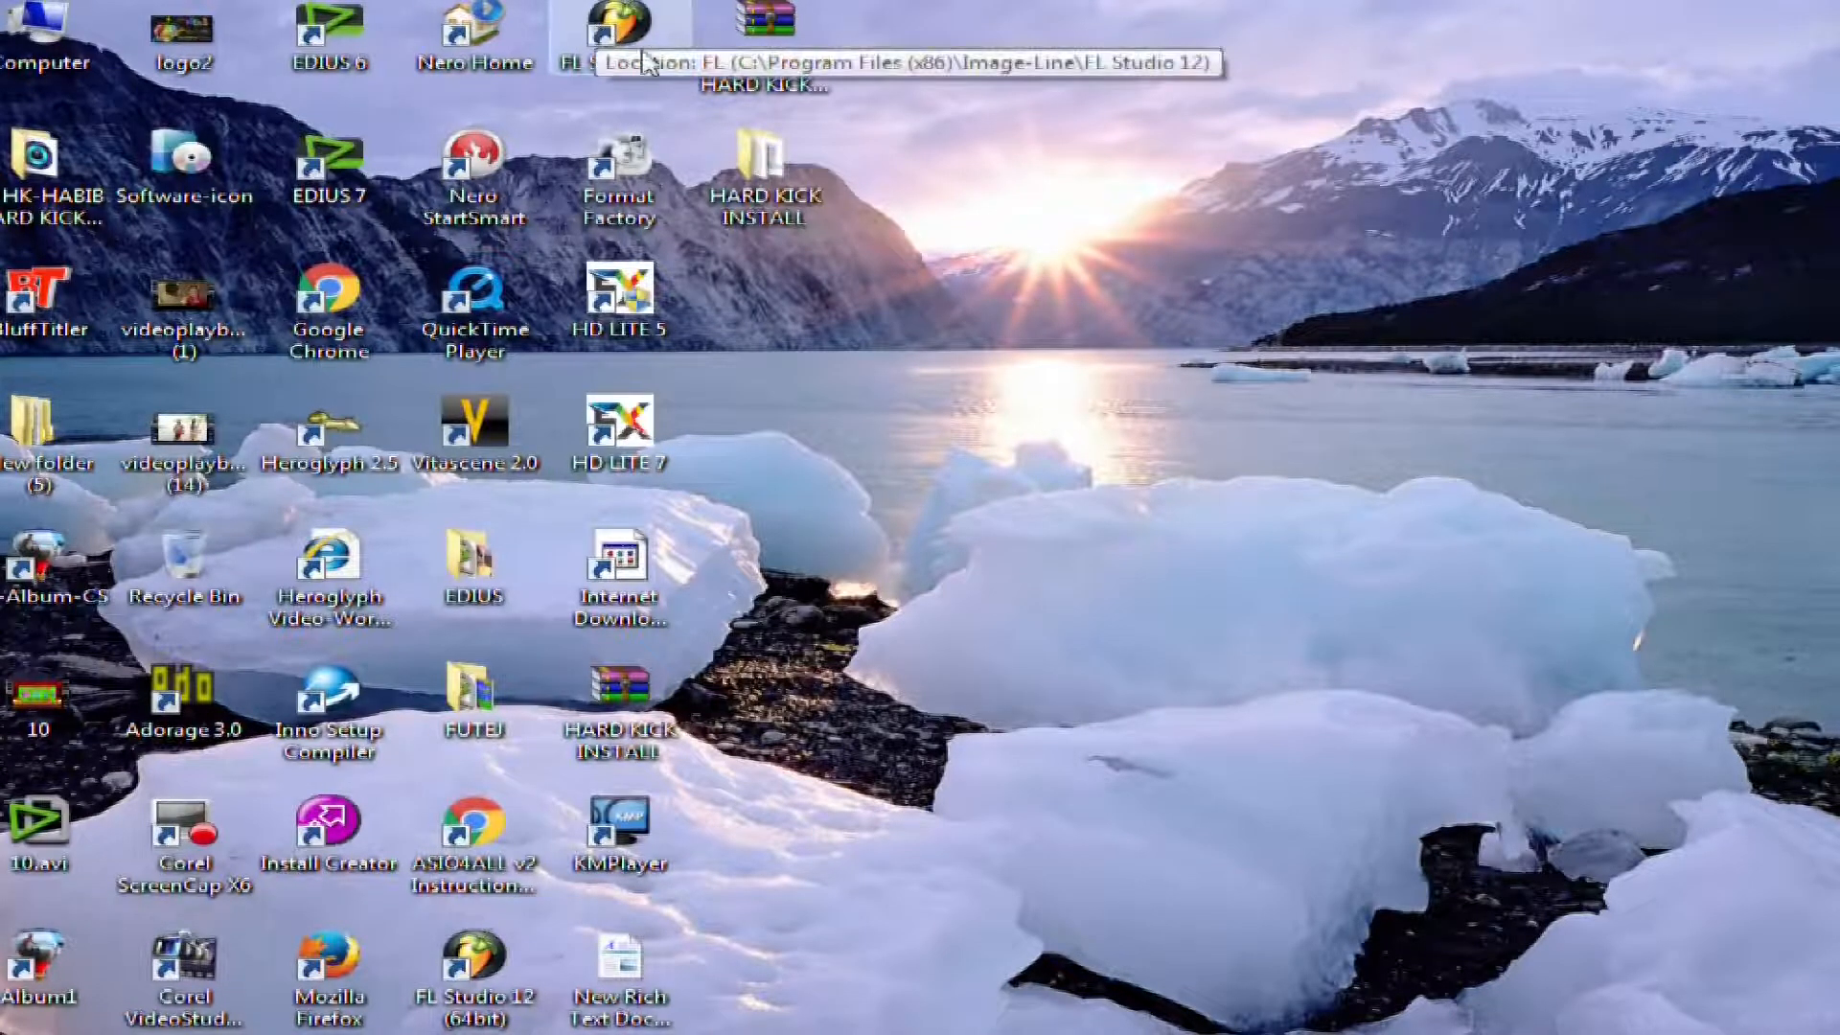
Launch FL Studio 12 and reach the Plugin Manager via a mixer slot's More plugins, Manage plugins.
double_click(621, 25)
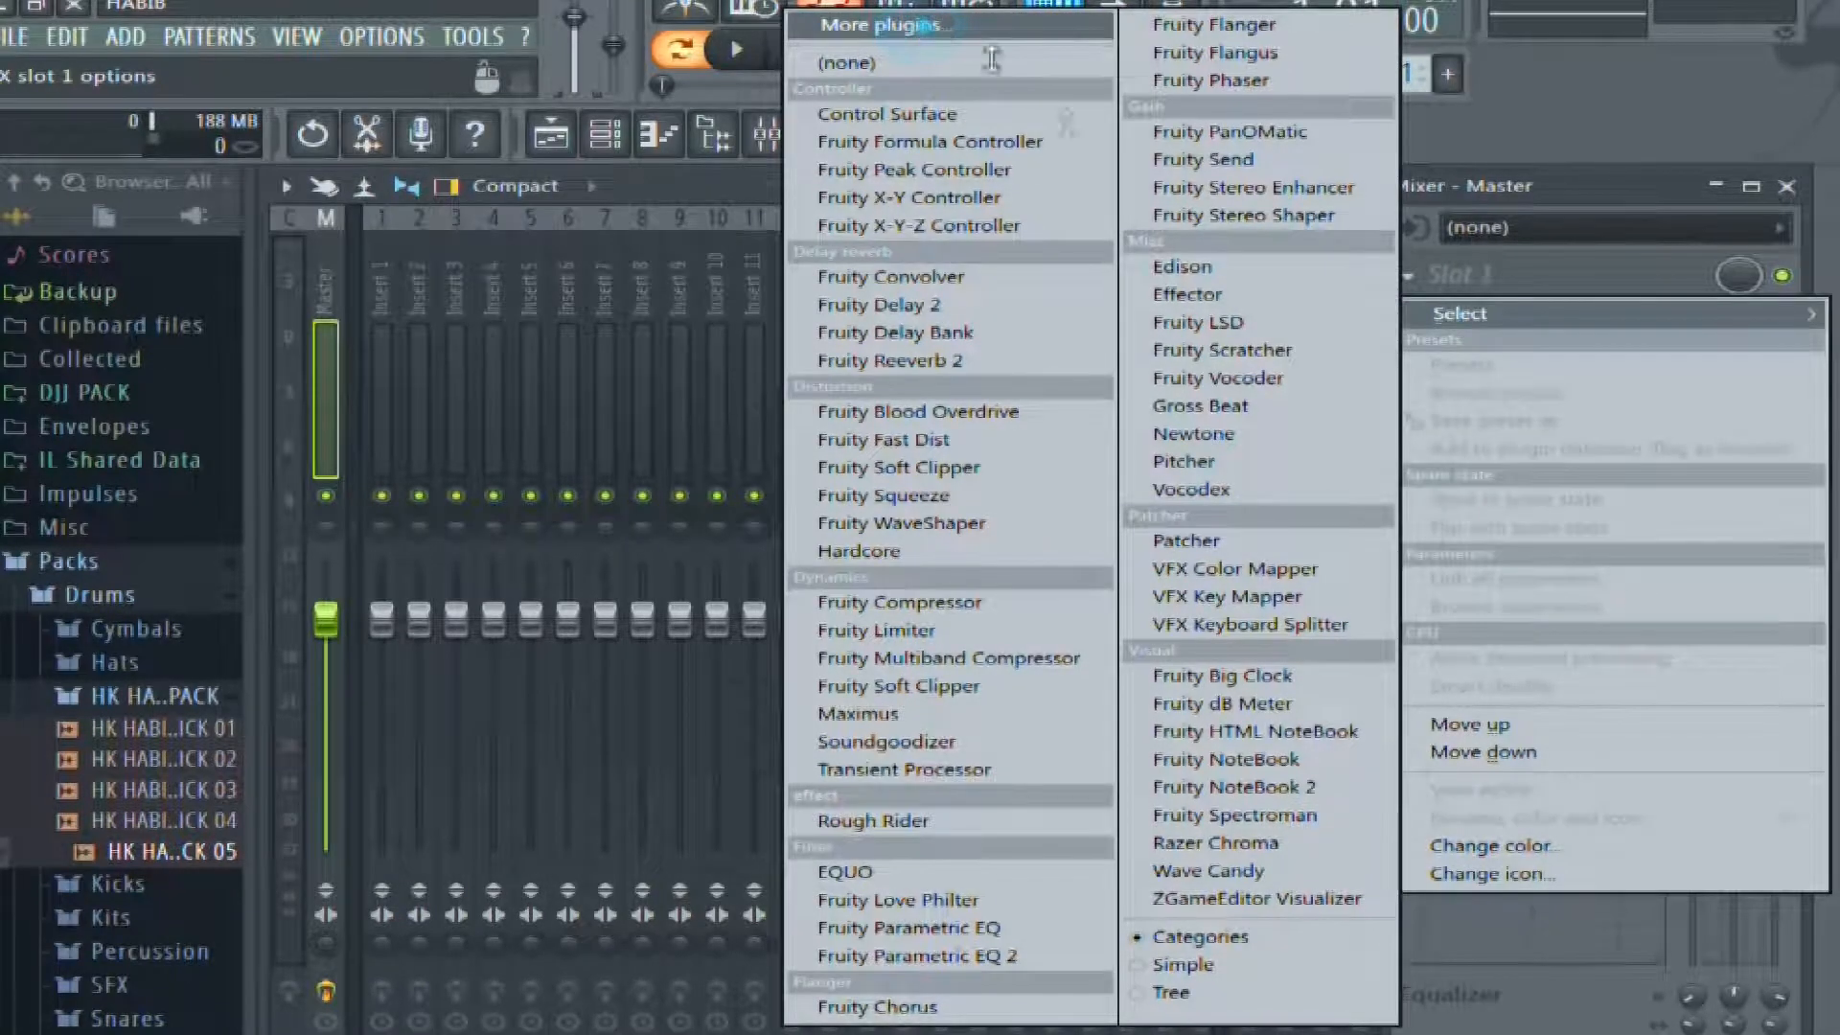
left_click(885, 25)
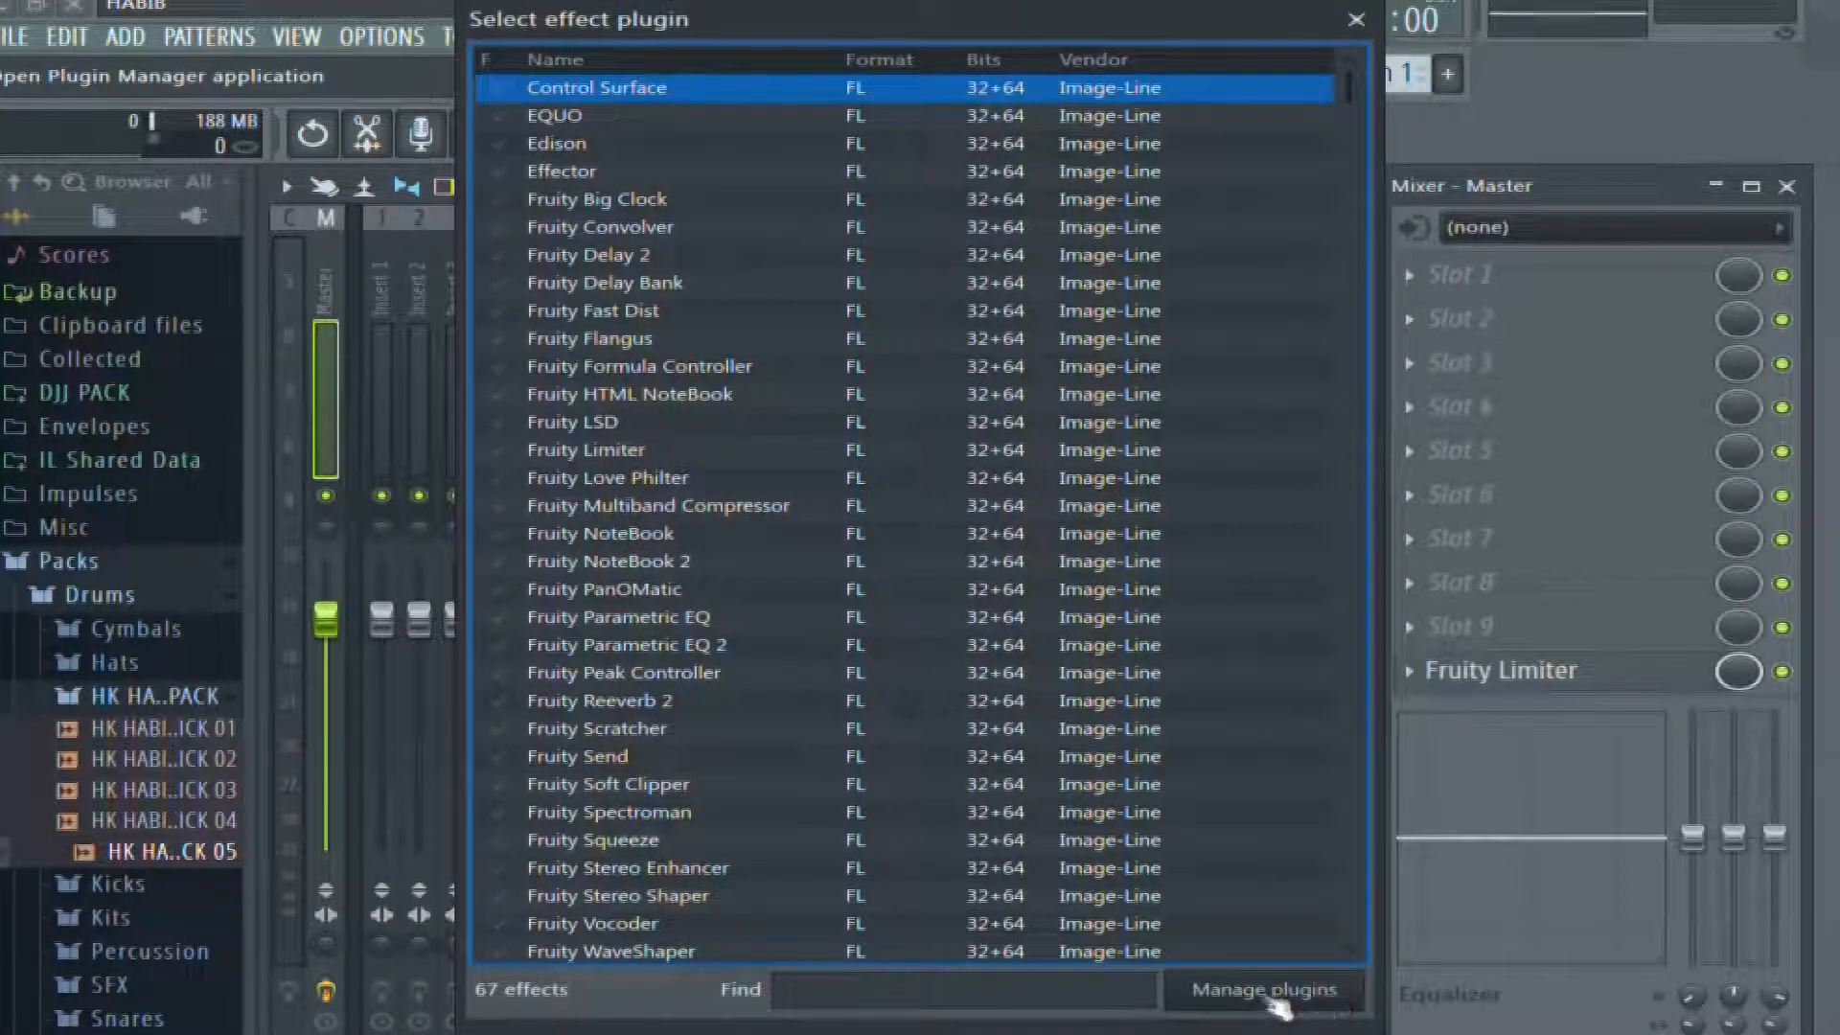
left_click(1280, 993)
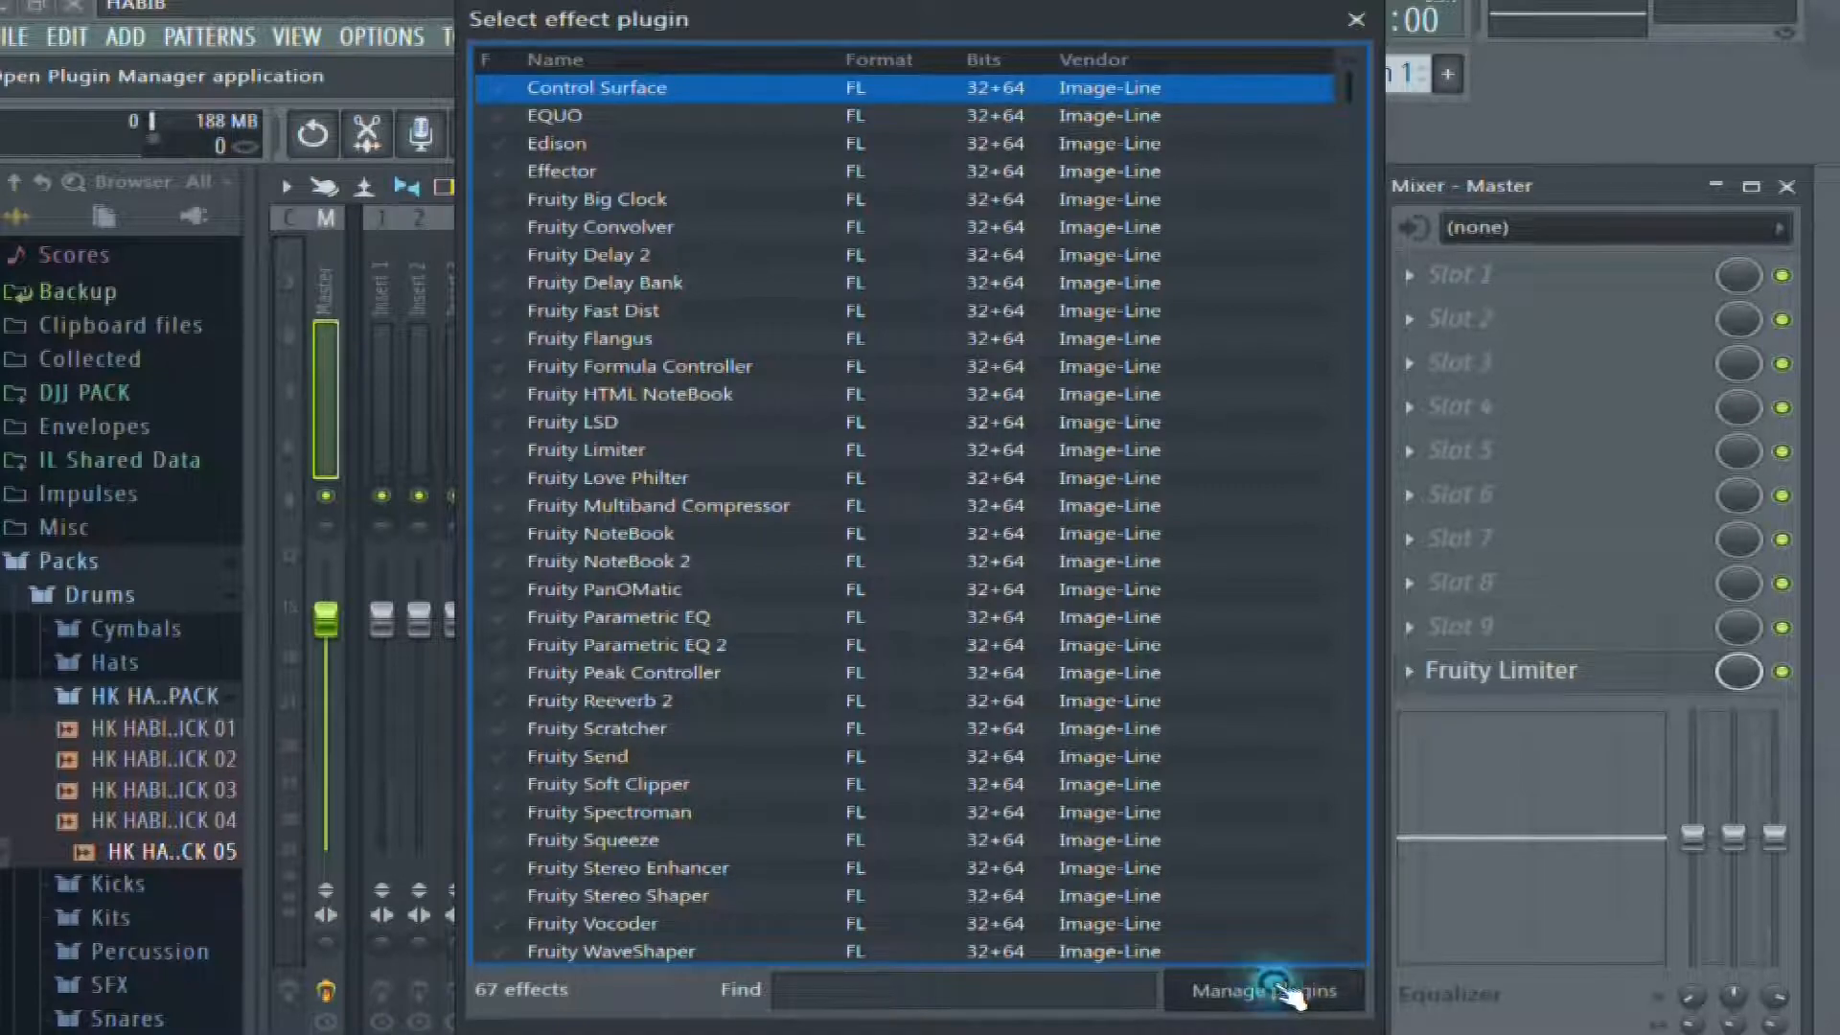
left_click(1273, 1016)
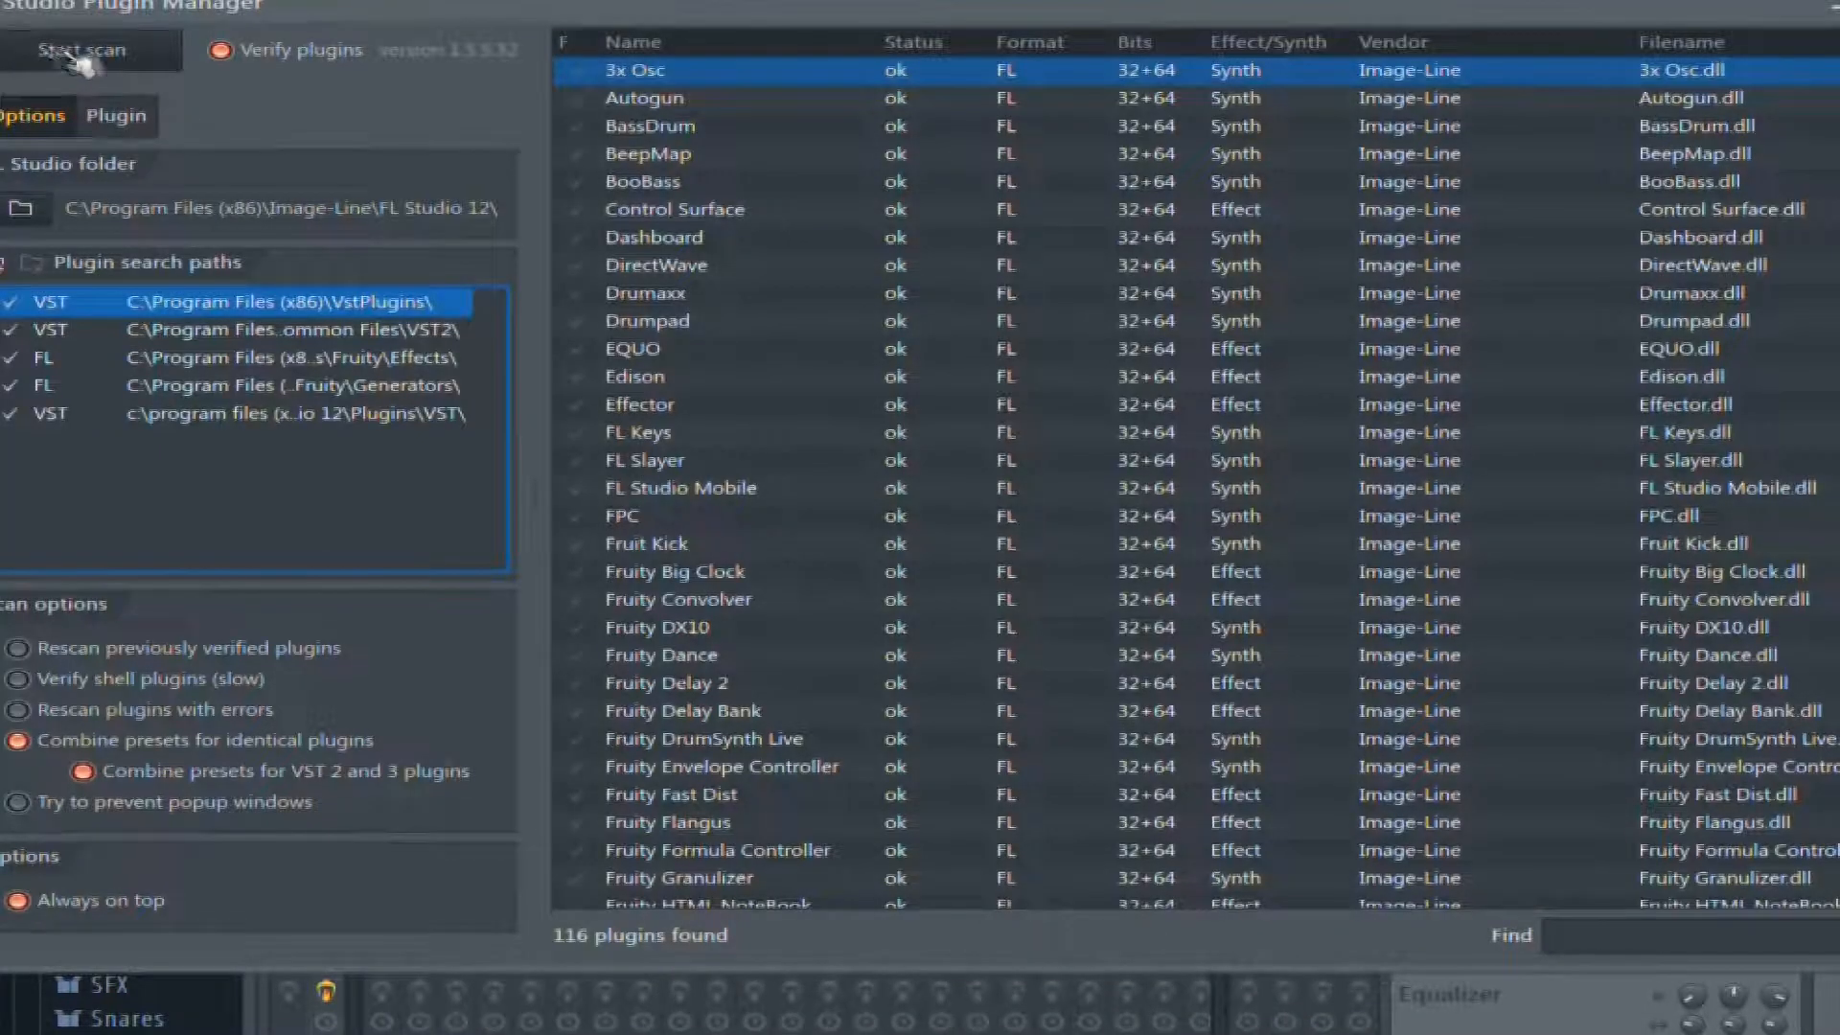
Scan the plugin folders, review the 116 plugins found, and close the Plugin Manager.
left_click(77, 50)
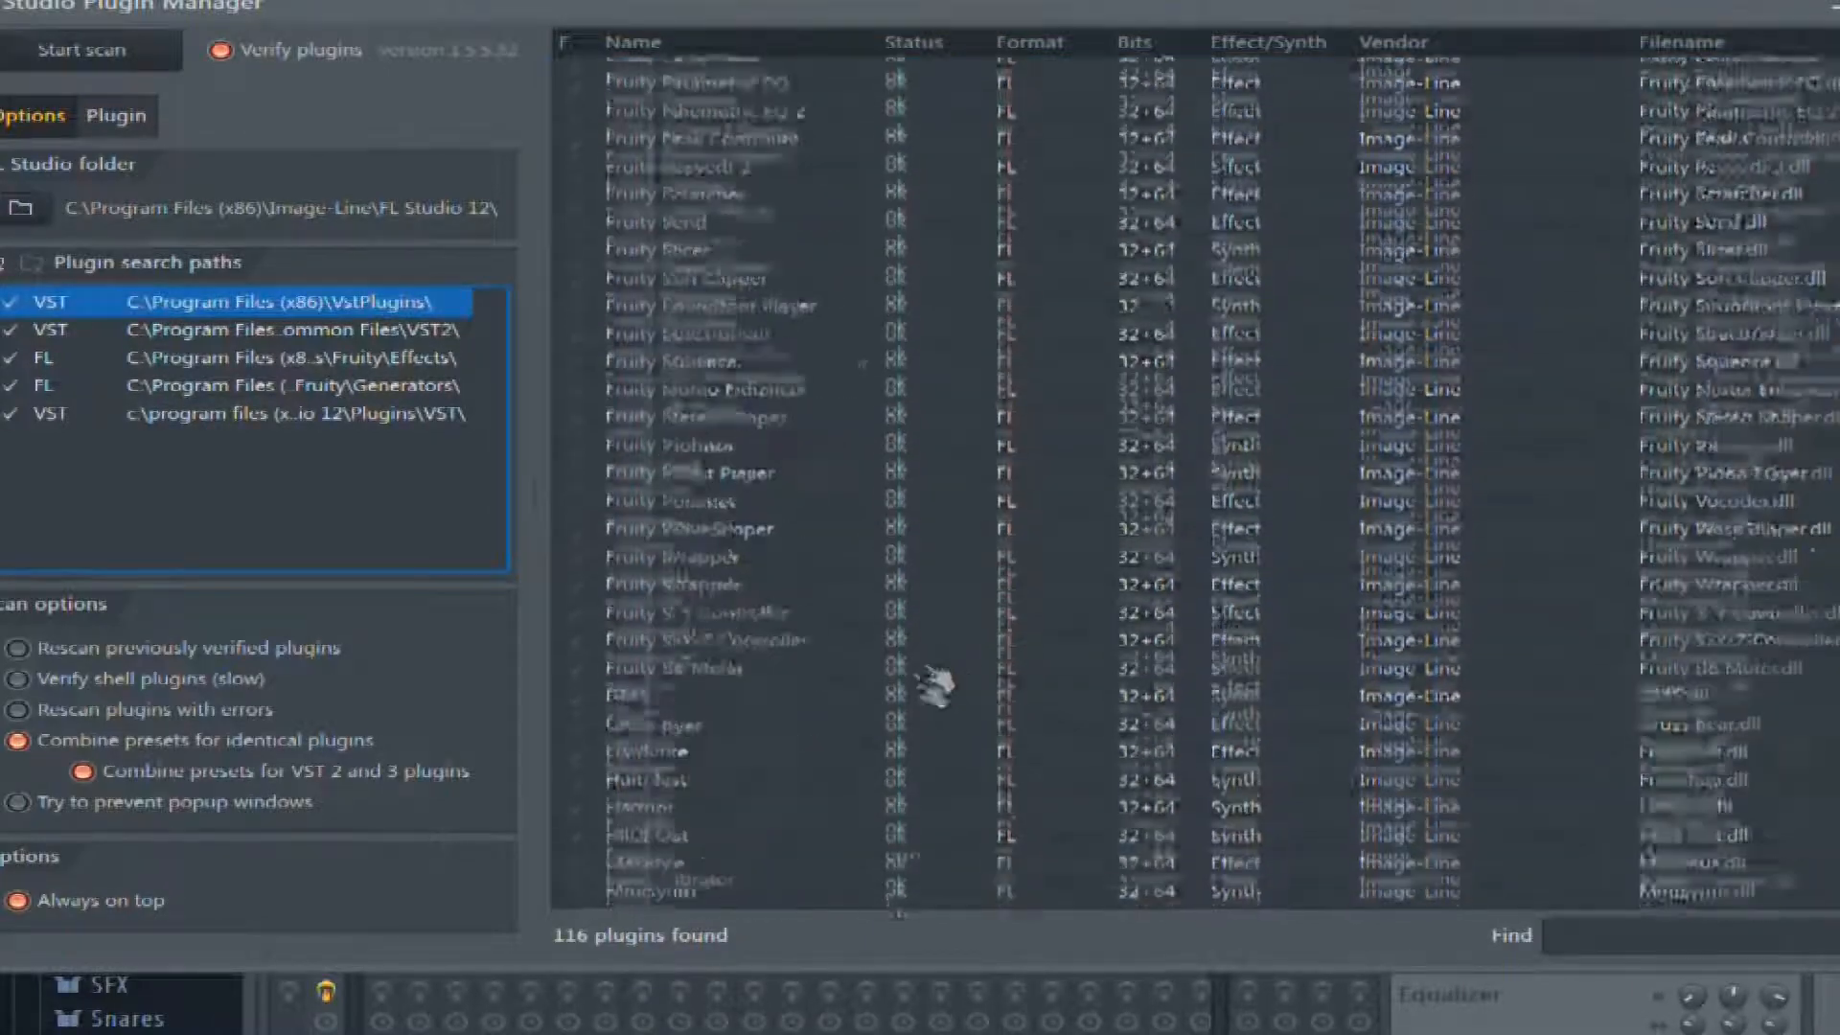
scroll("down", 3)
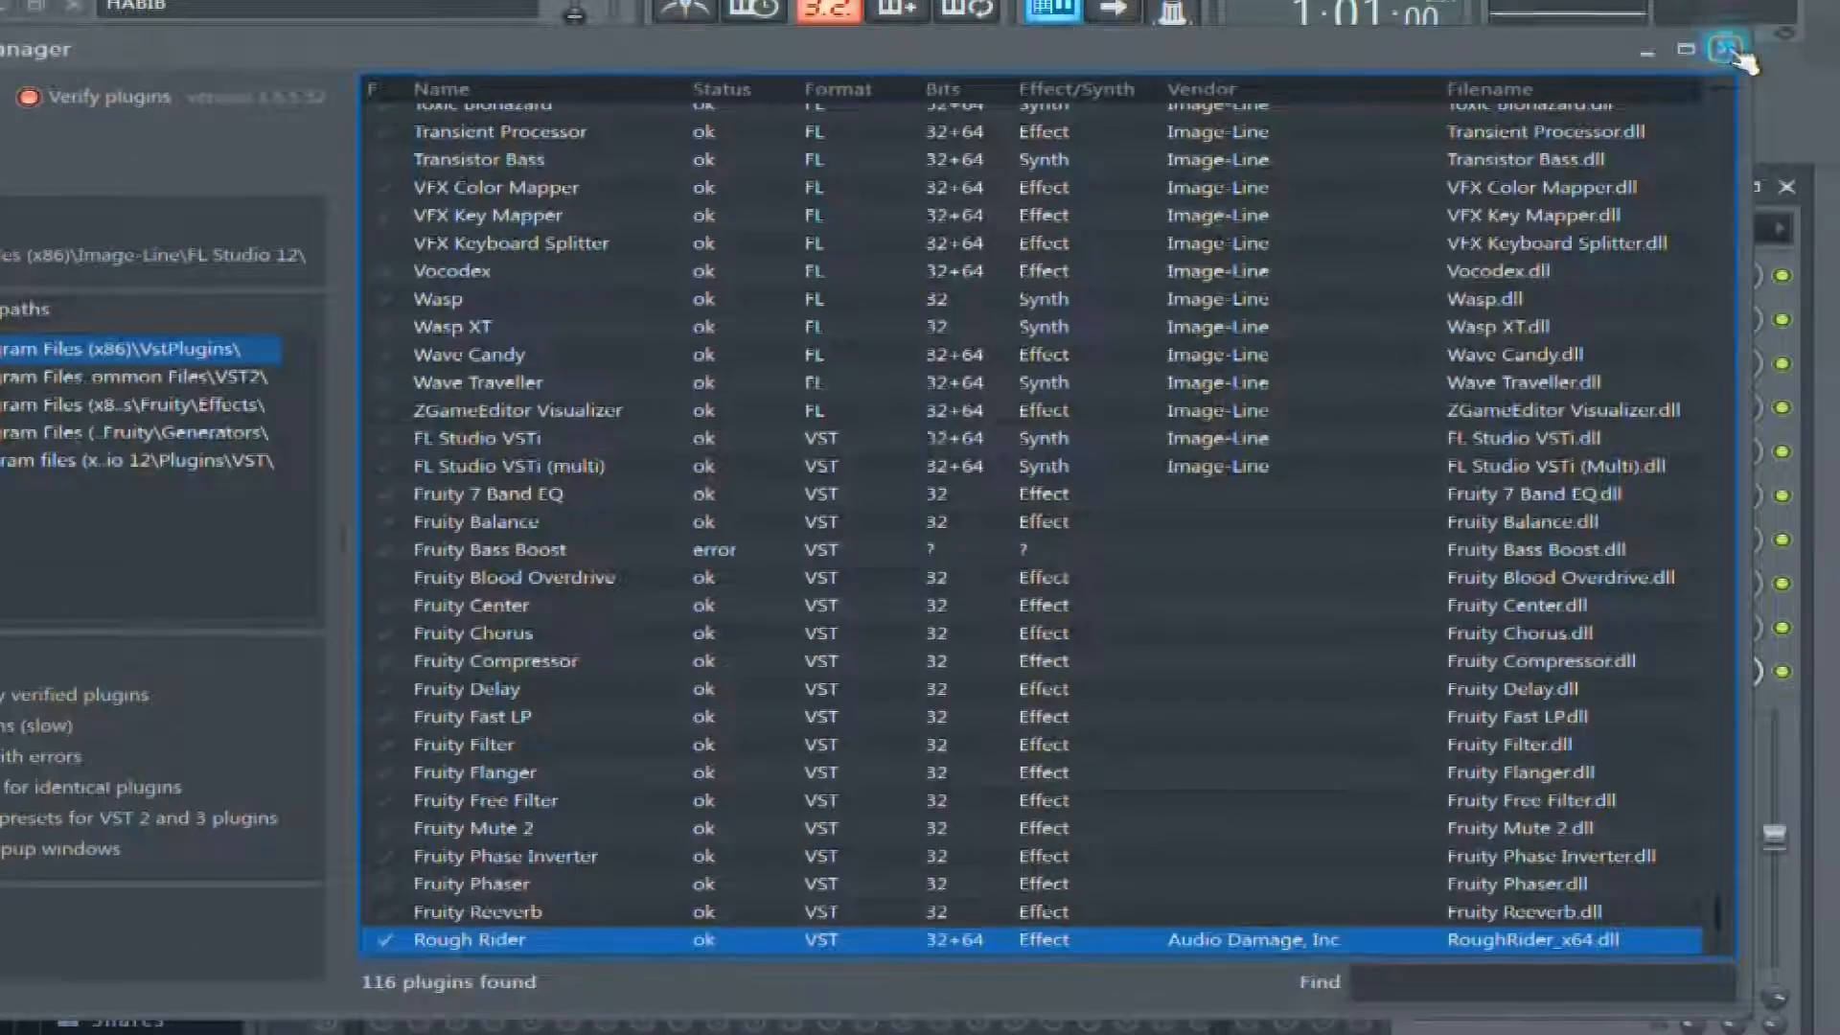
left_click(1725, 48)
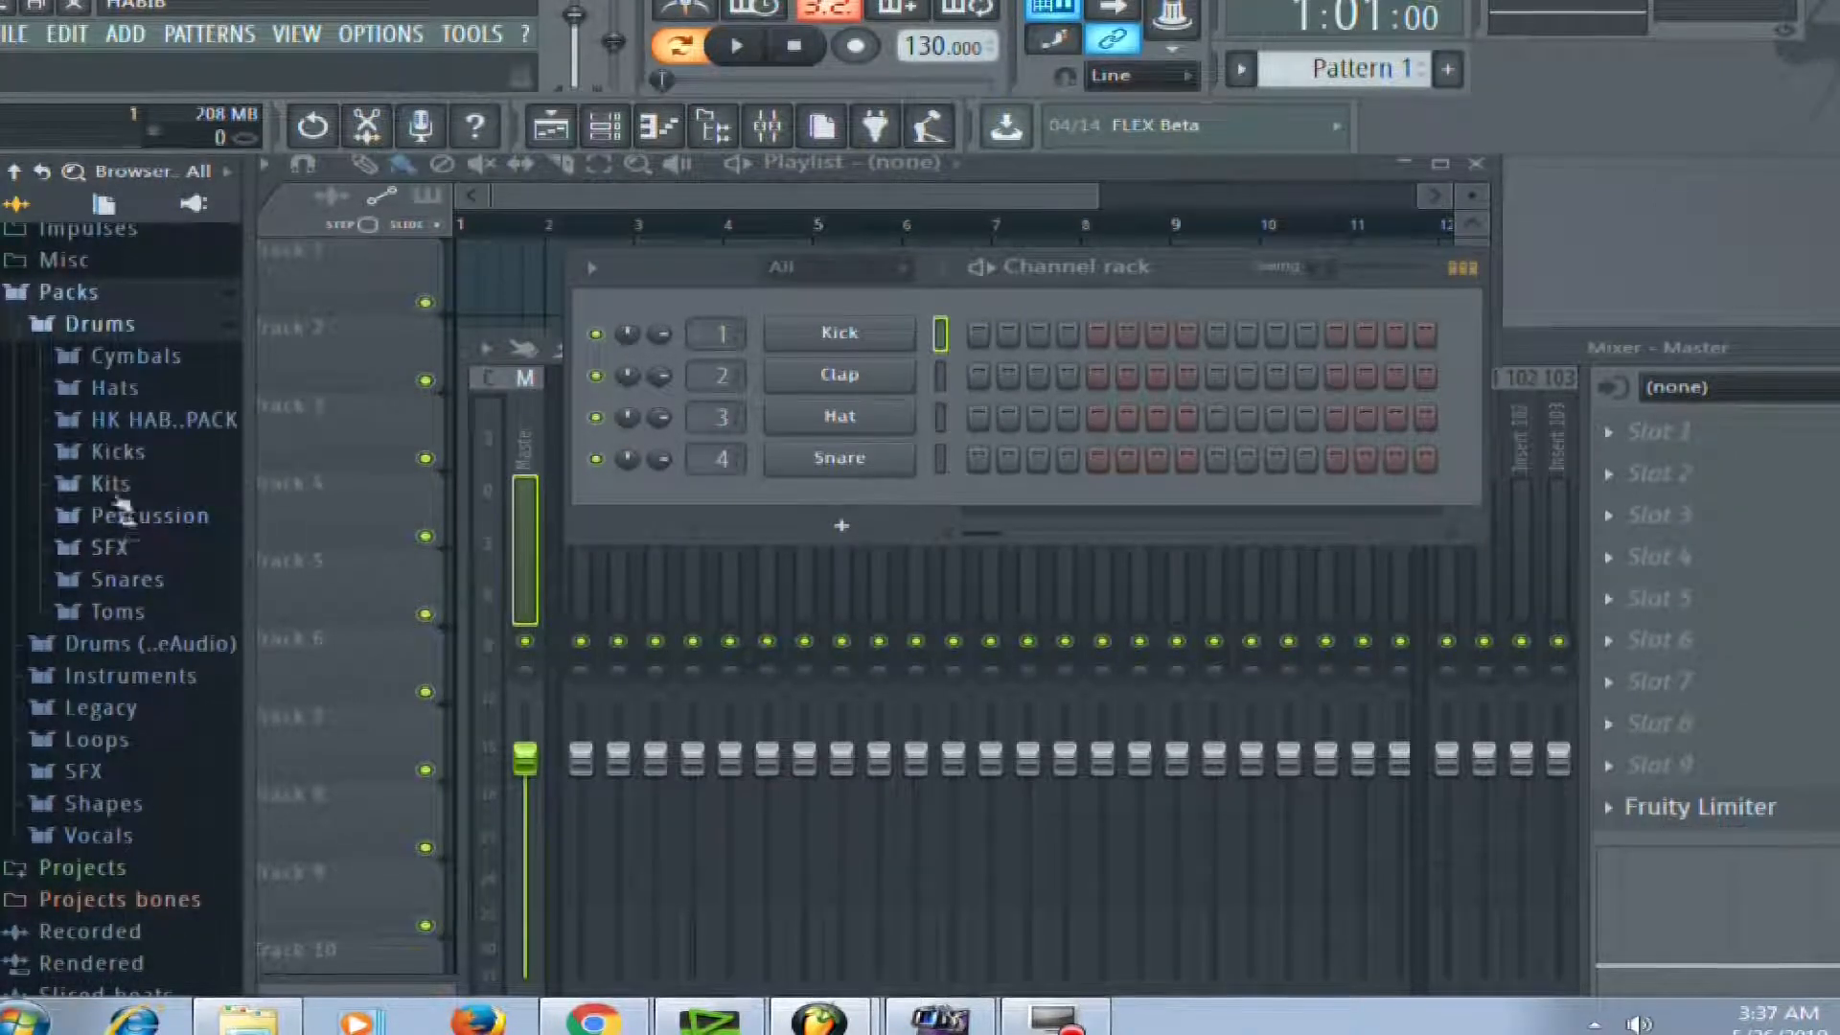
Load HK HABIB KICK 03 into channel 1, enter a kick step pattern, and play it back.
scroll("down", 3)
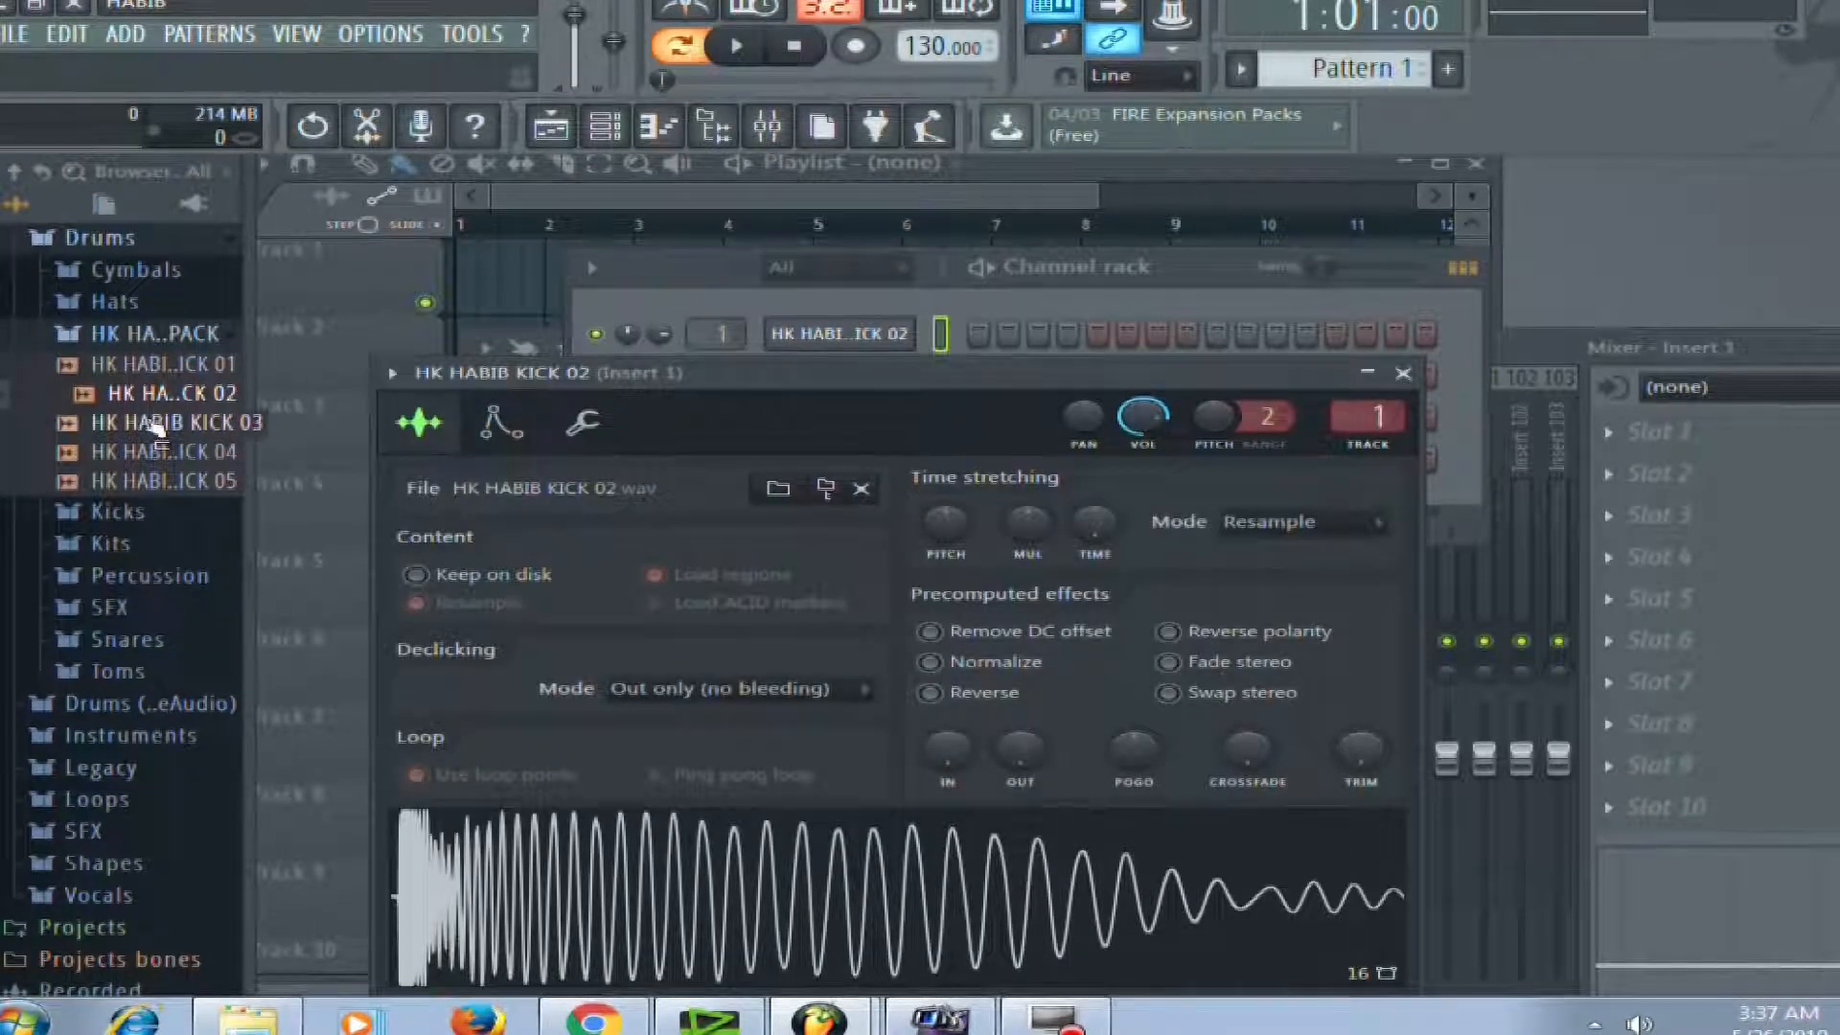
left_click(172, 422)
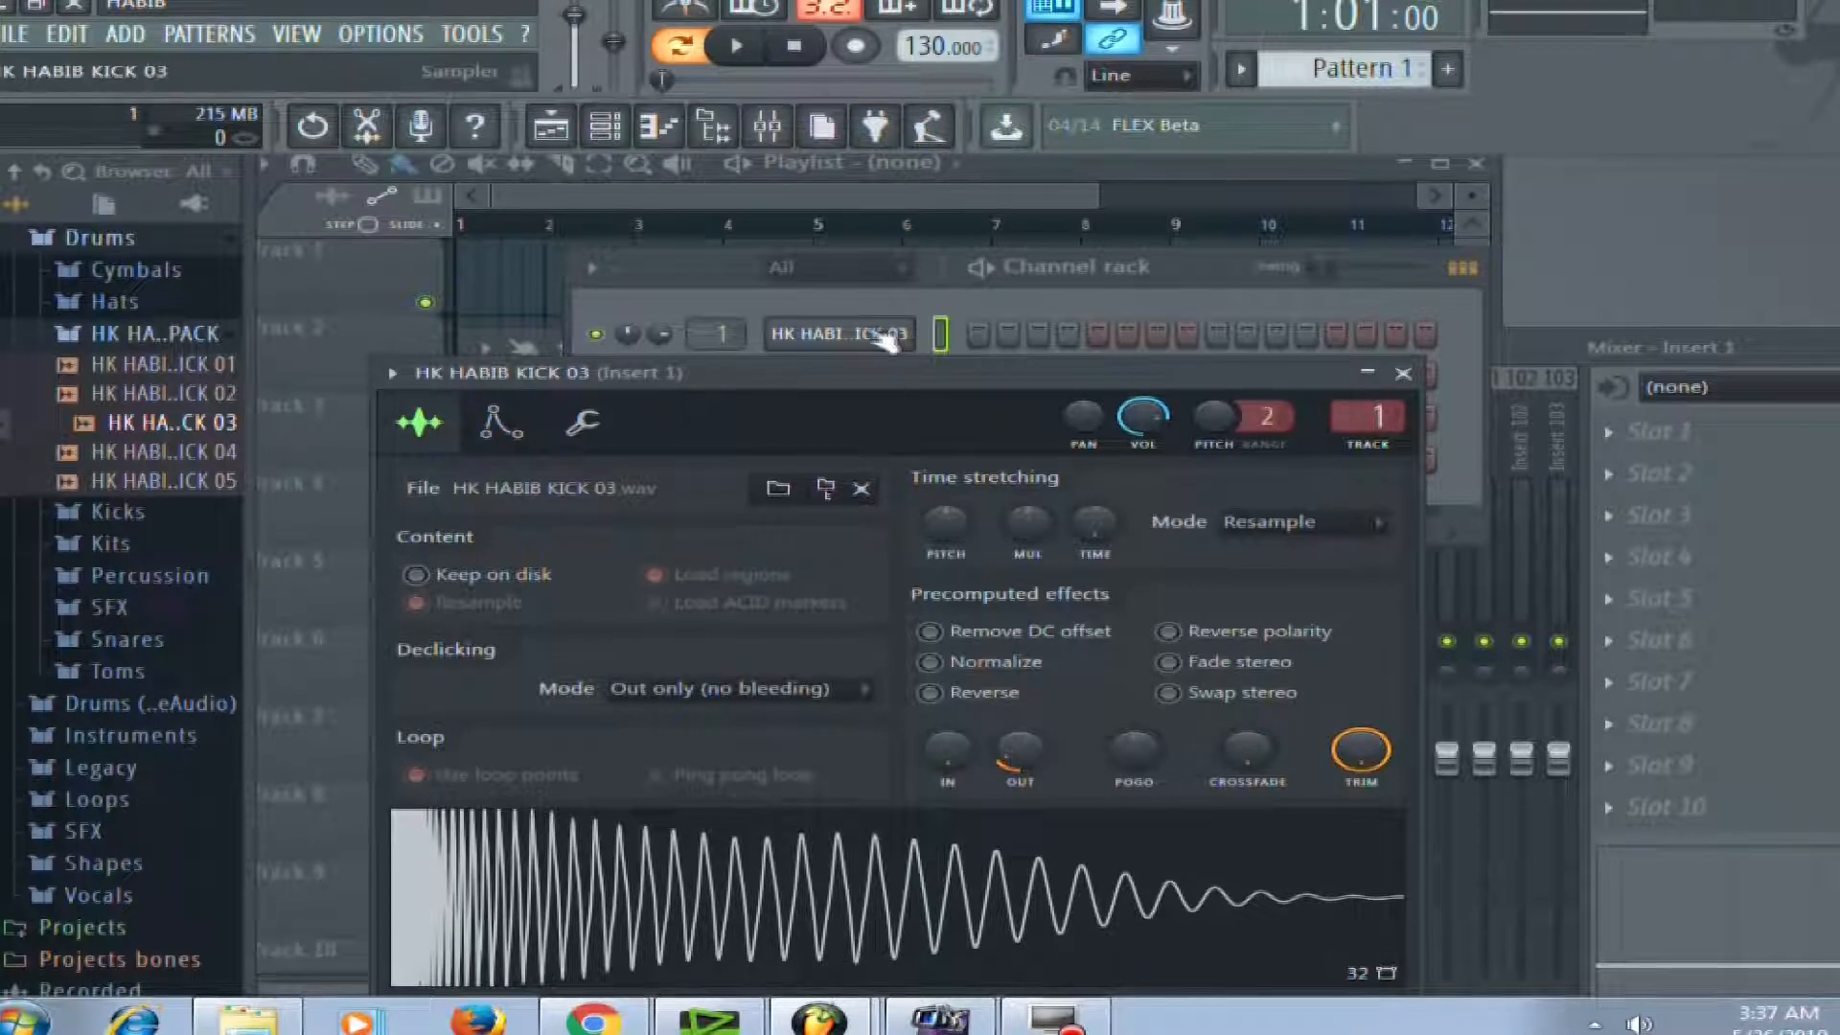
right_click(840, 333)
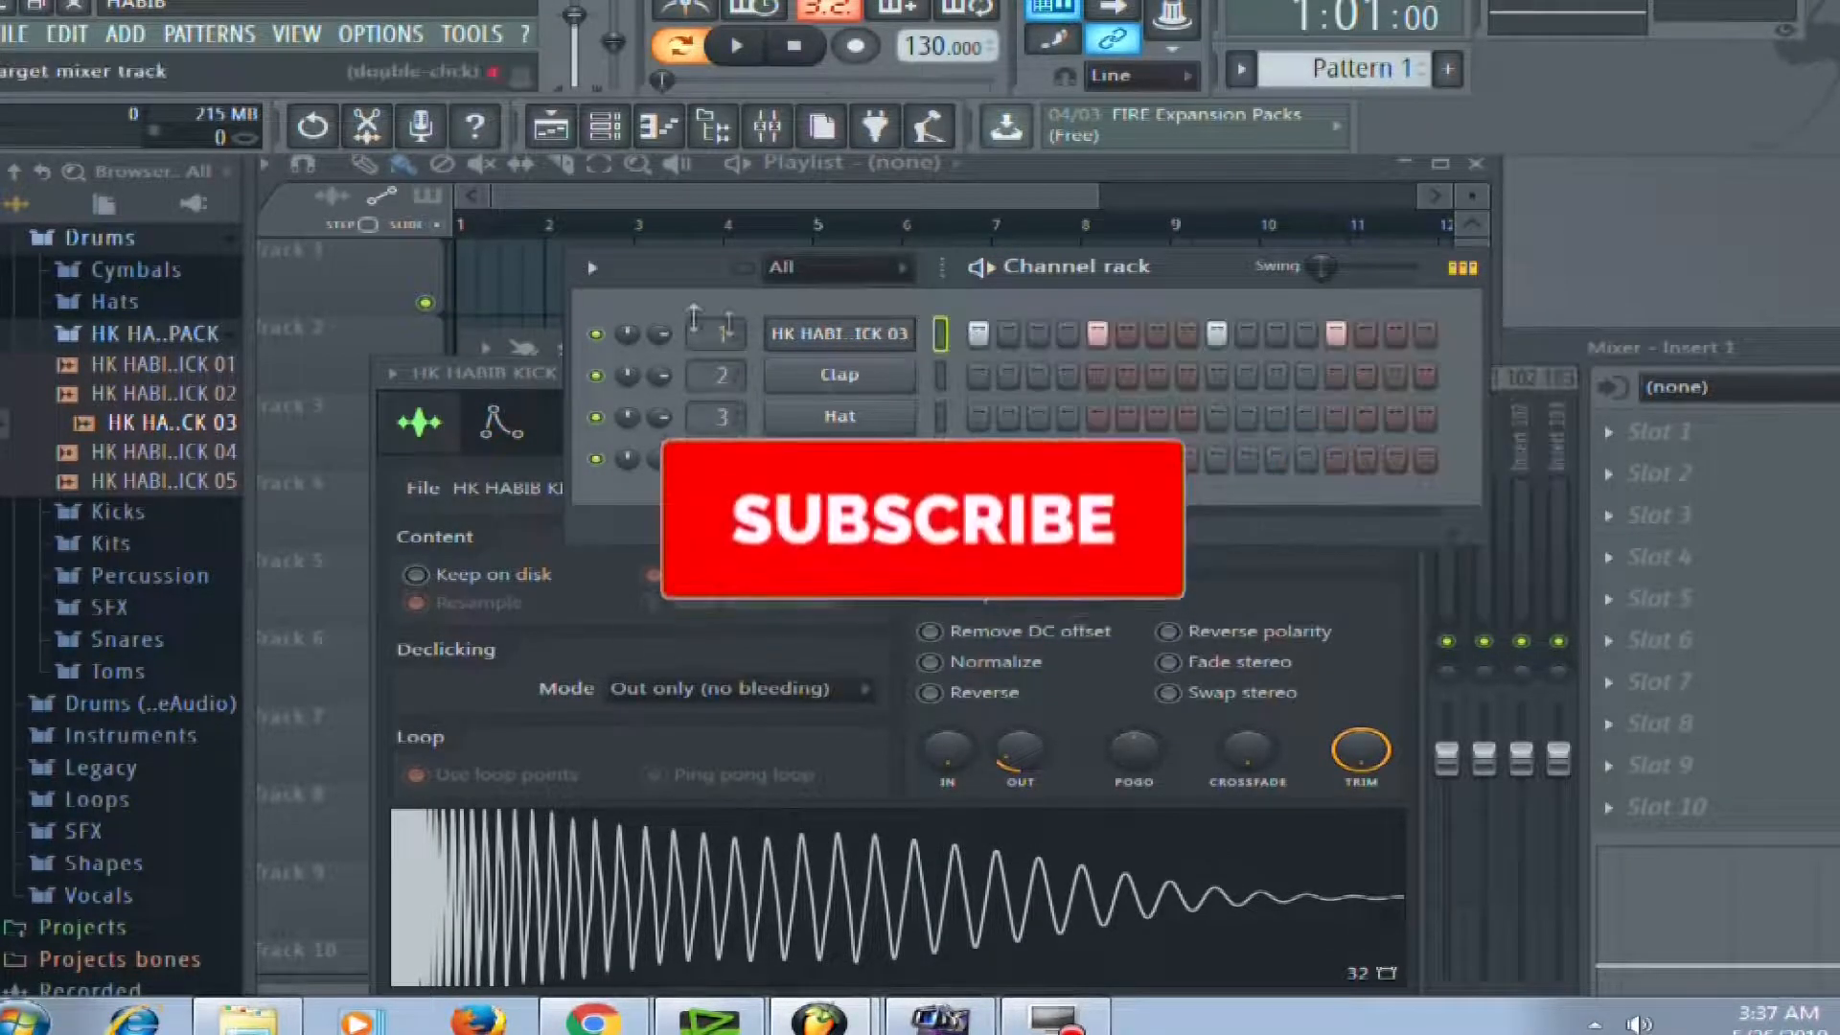
left_click(920, 522)
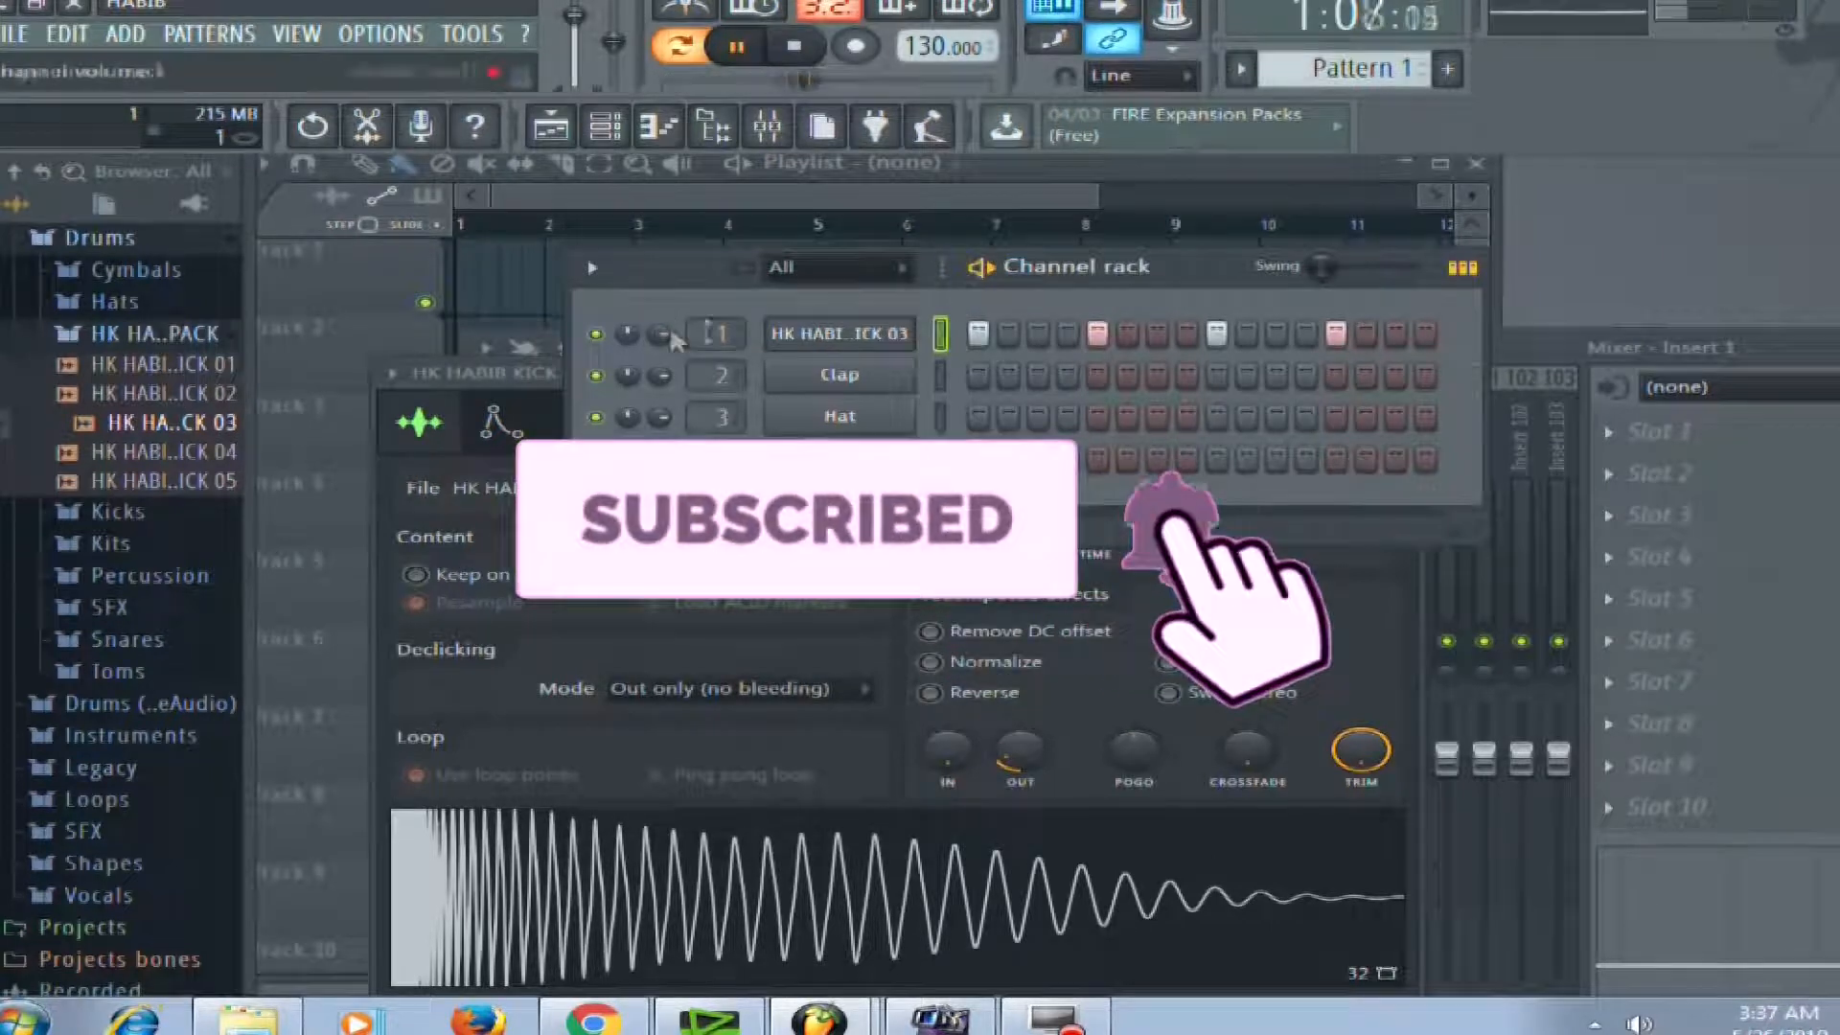